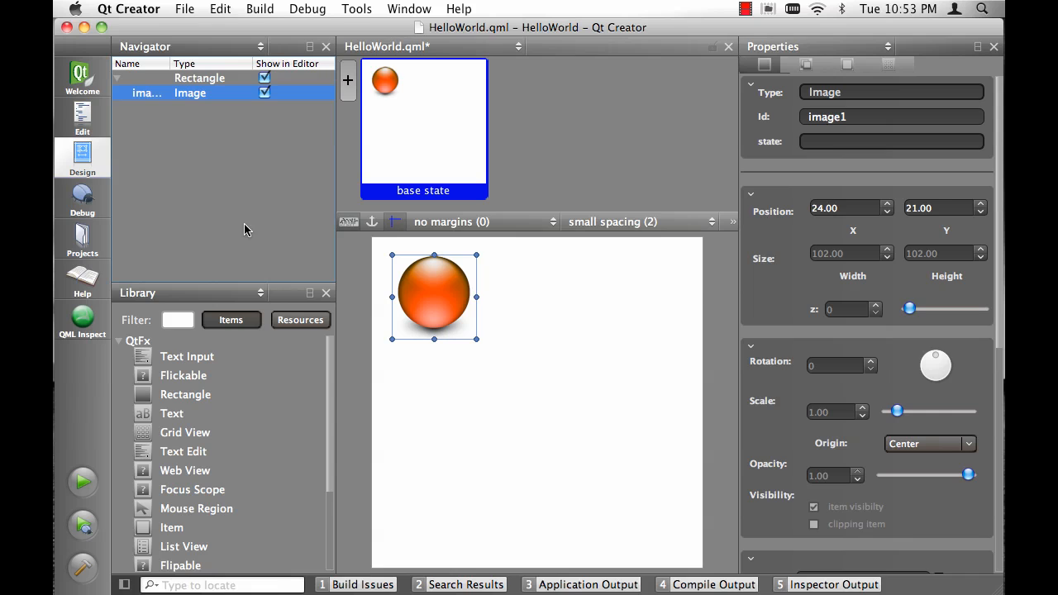
mouse_move(73, 129)
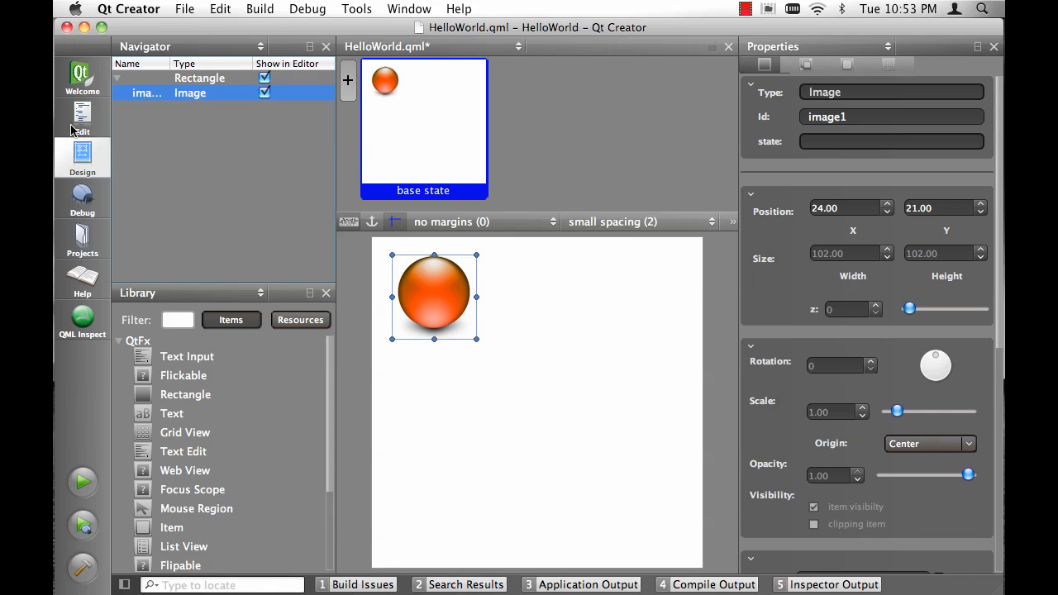
Switch to Edit mode to view the HelloWorld.qml source with its bounce transition.
click(82, 117)
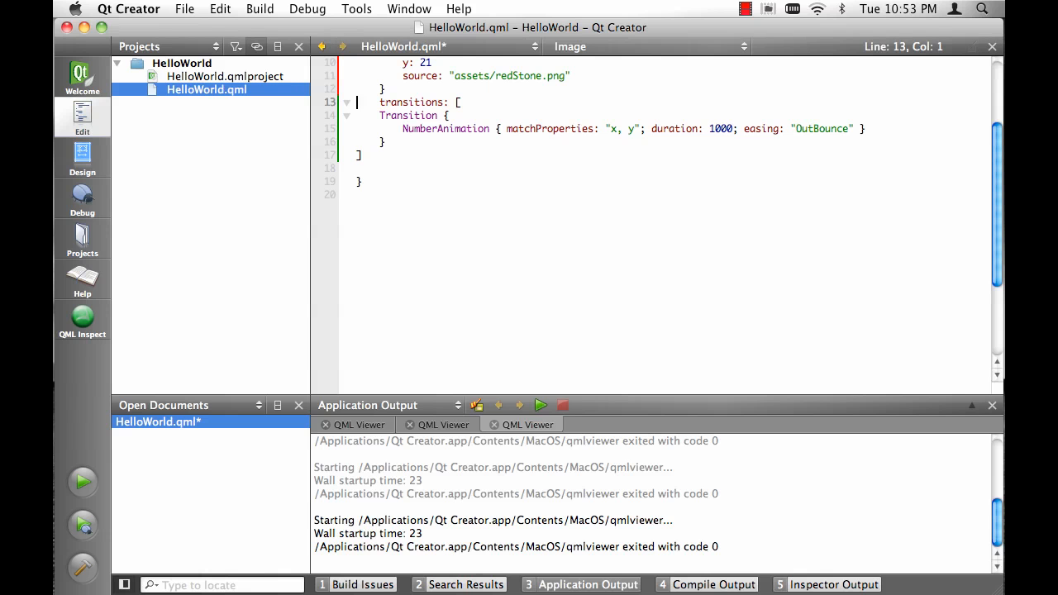
mouse_move(79, 161)
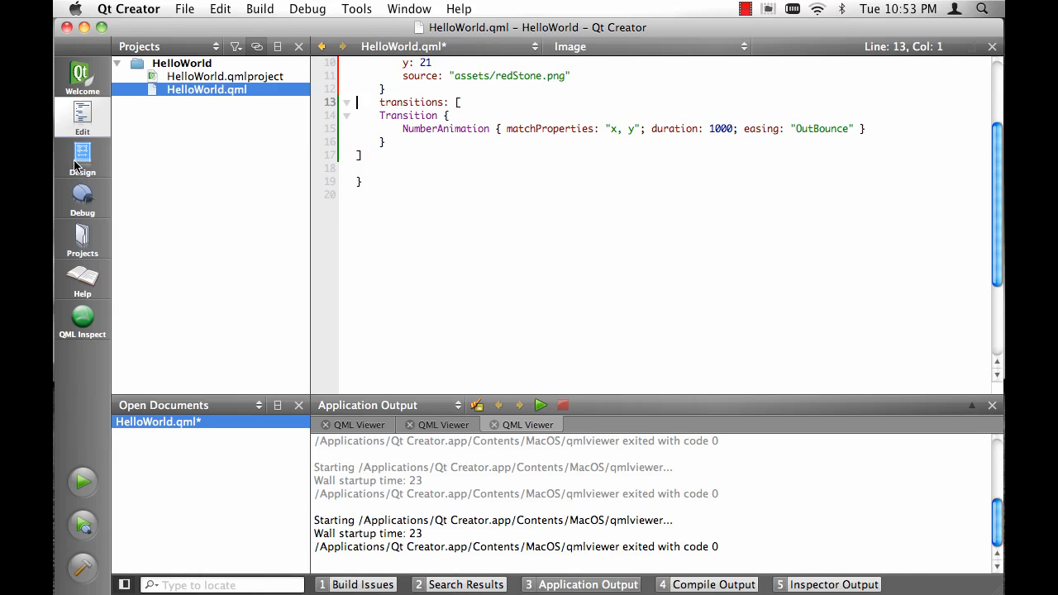
Switch back to Design mode and deselect the red stone image on the canvas.
click(82, 157)
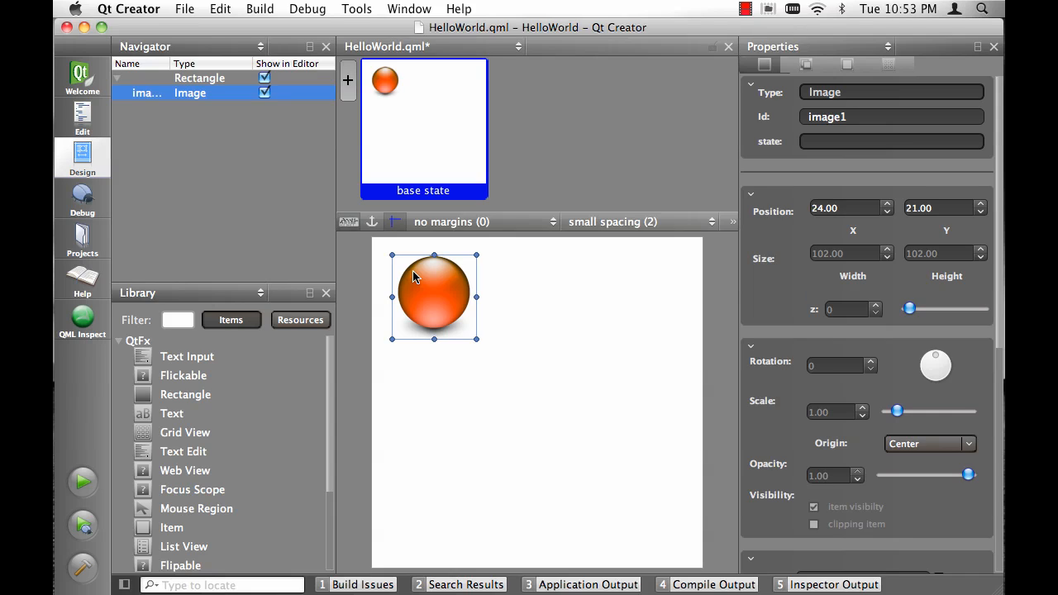
mouse_move(254, 169)
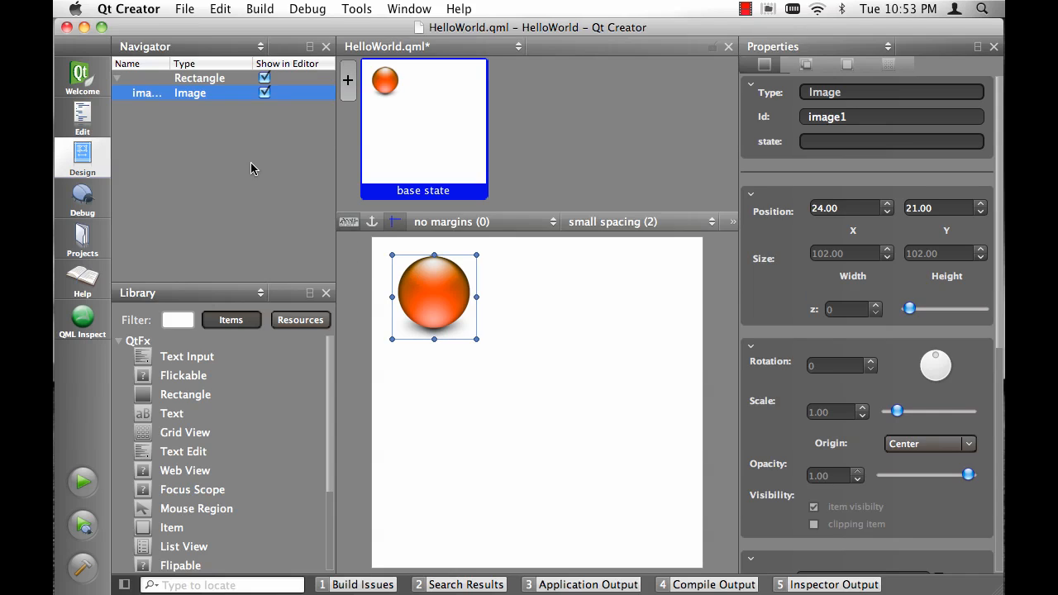
mouse_move(182, 122)
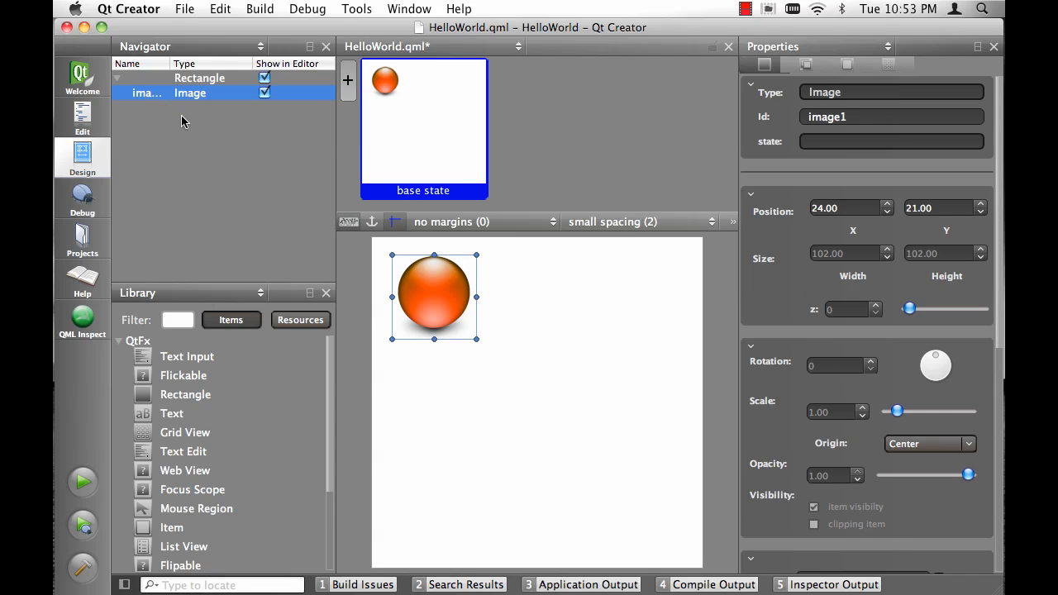
click(200, 78)
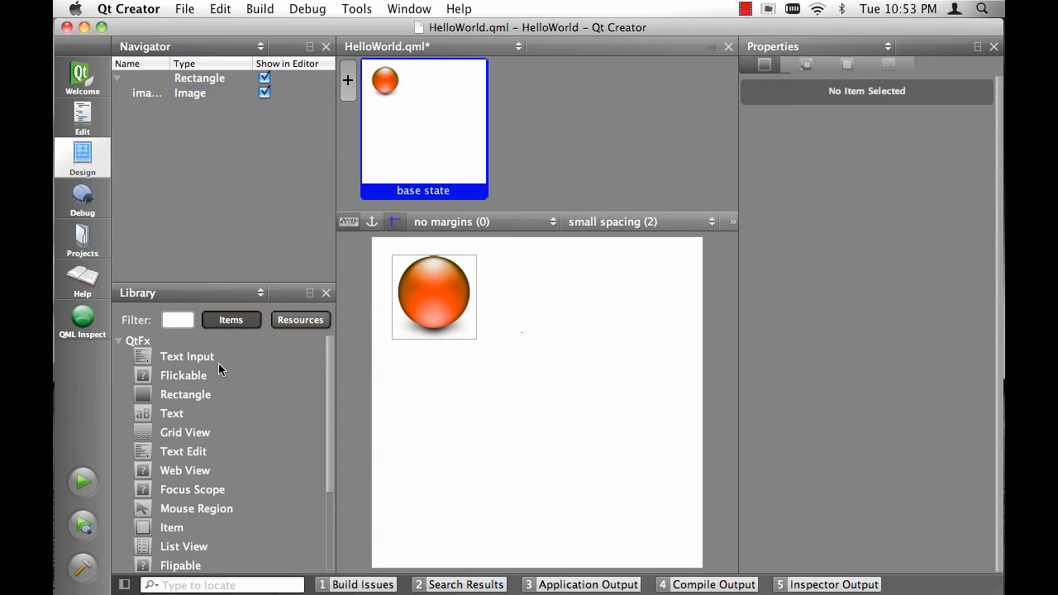
mouse_move(333, 382)
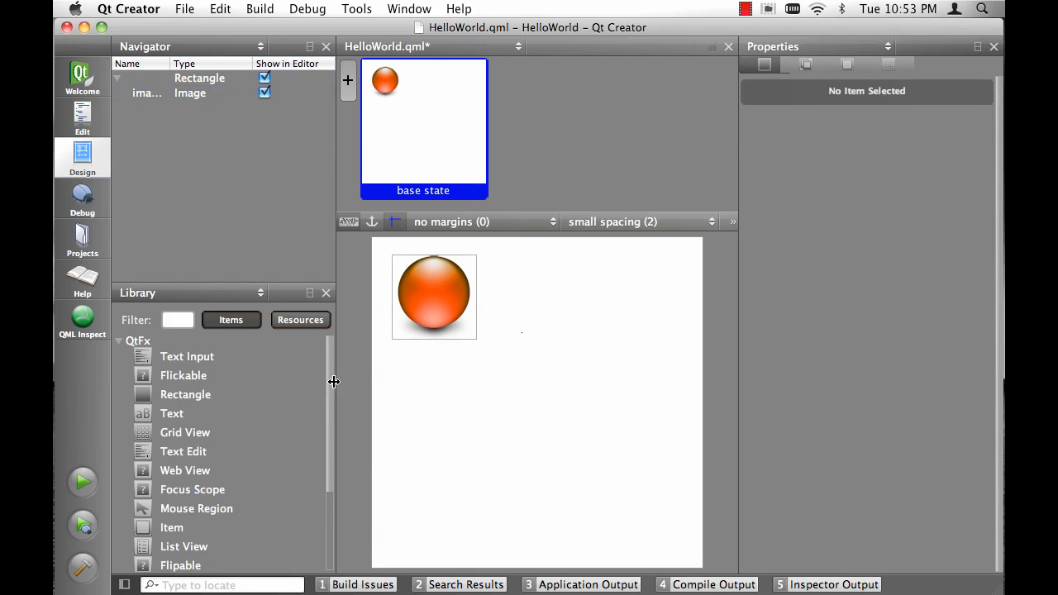
Give the new 100×100 rectangle a green fill colour.
scroll(down, 3)
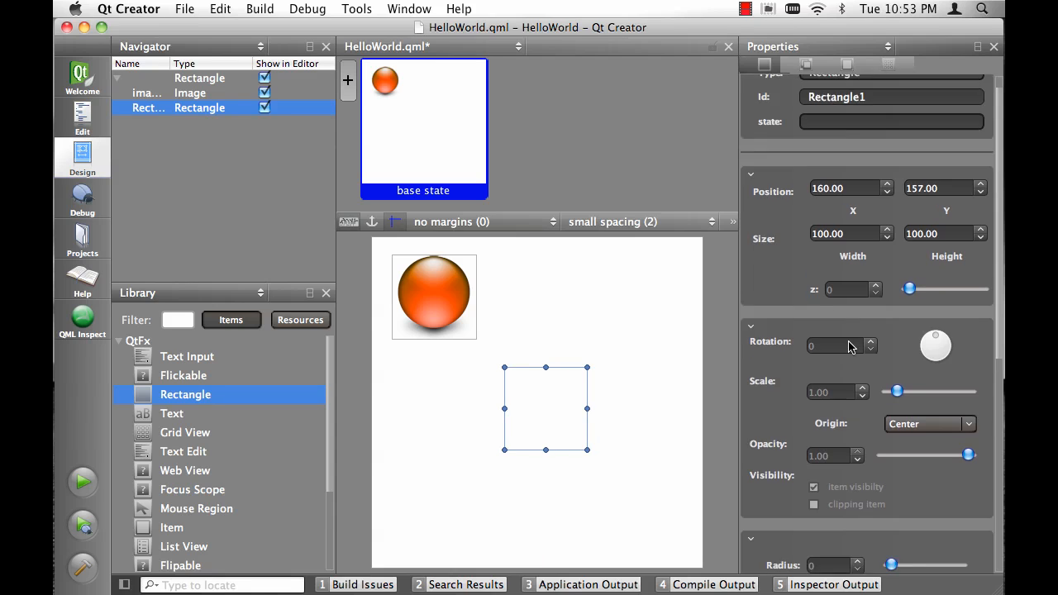
click(808, 243)
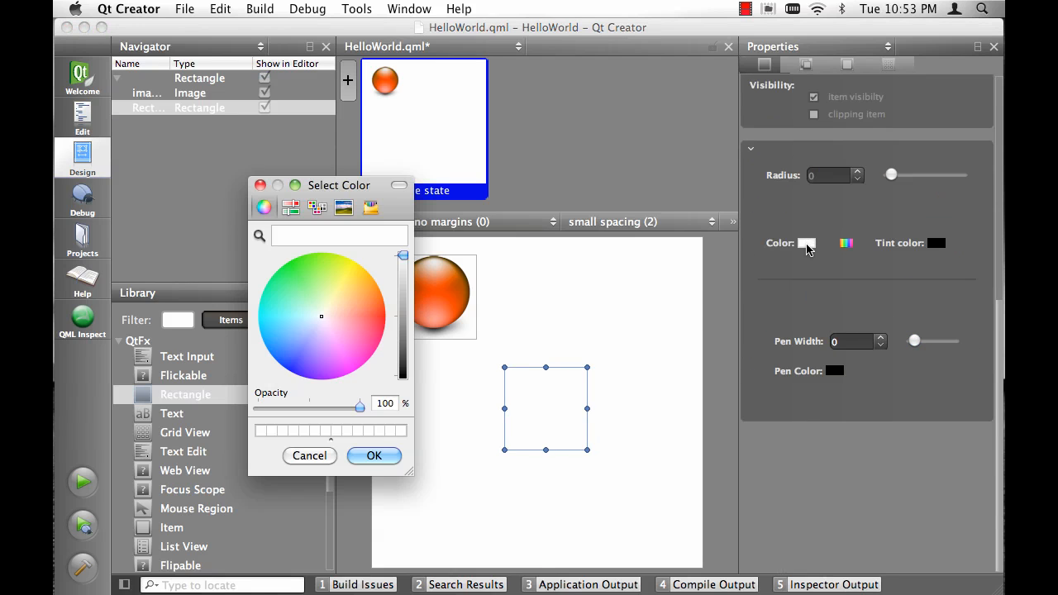
click(293, 266)
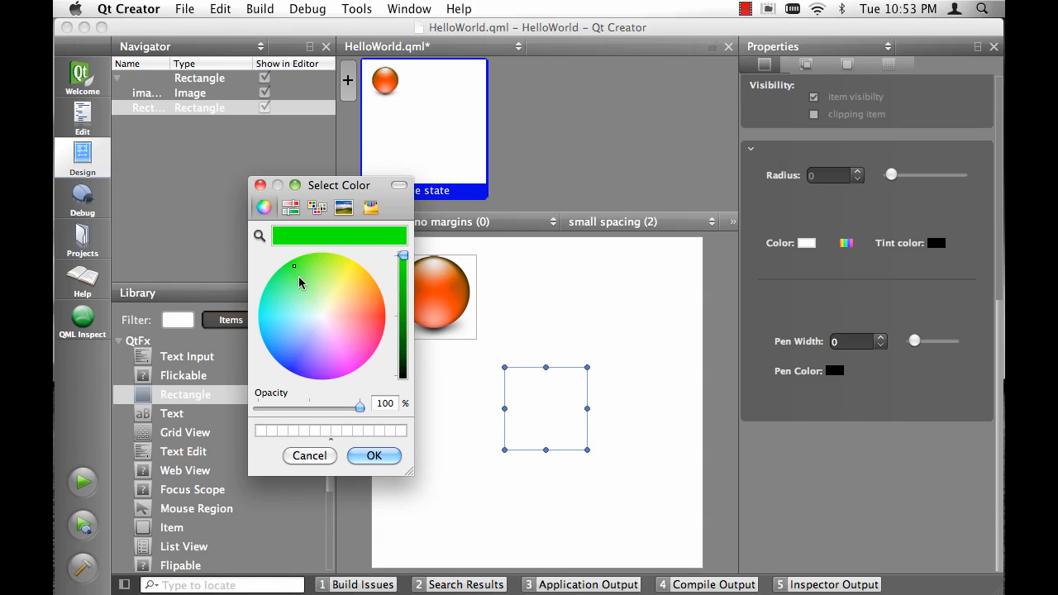
click(374, 456)
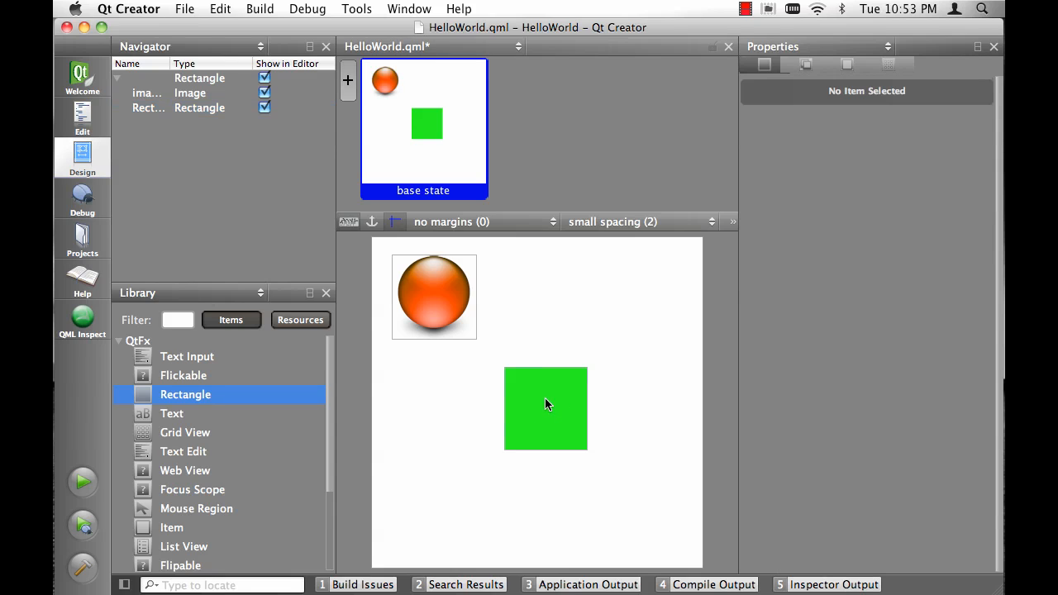
Resize the green rectangle to 129×142, drag it around, then delete it.
drag(545, 408, 587, 333)
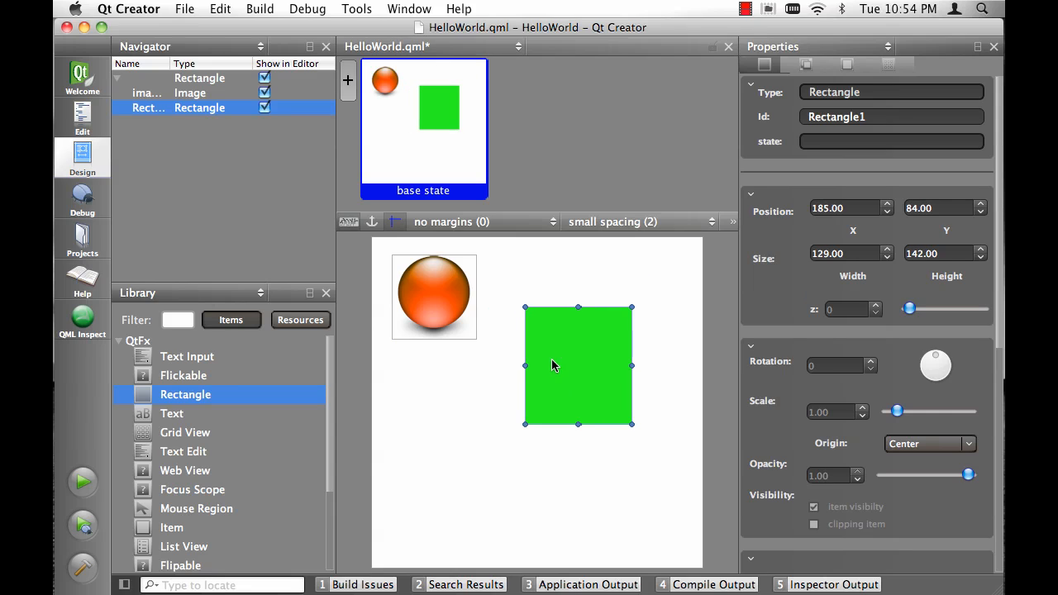
drag(579, 365, 566, 349)
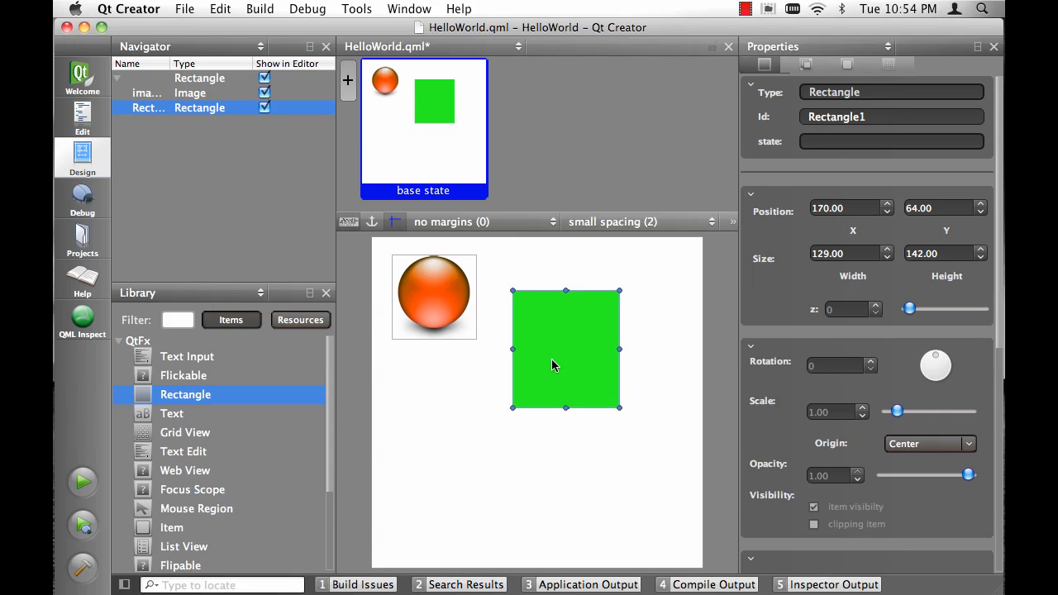
drag(567, 349, 575, 391)
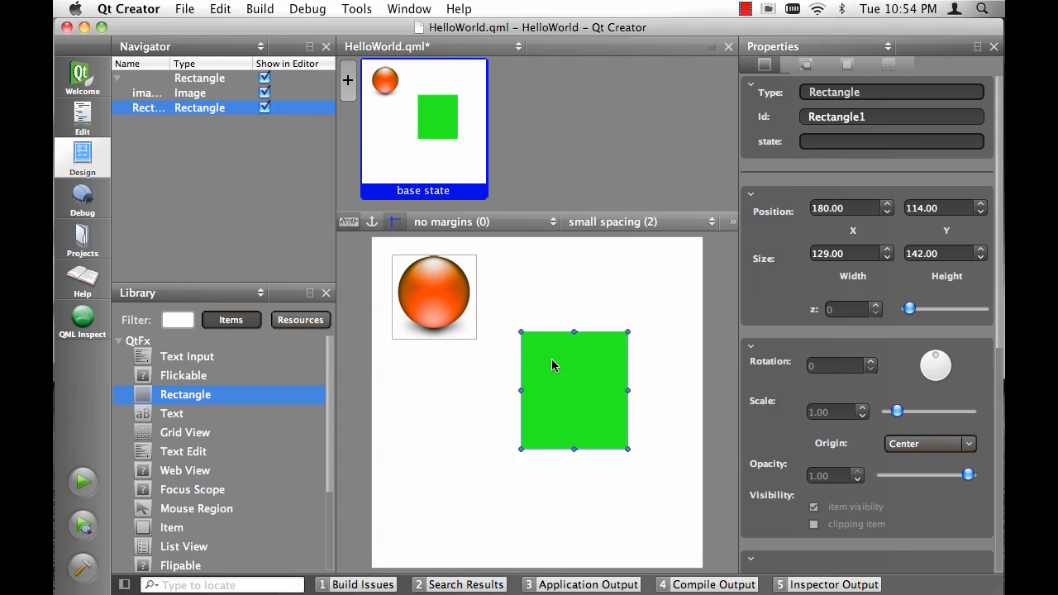
drag(575, 390, 591, 390)
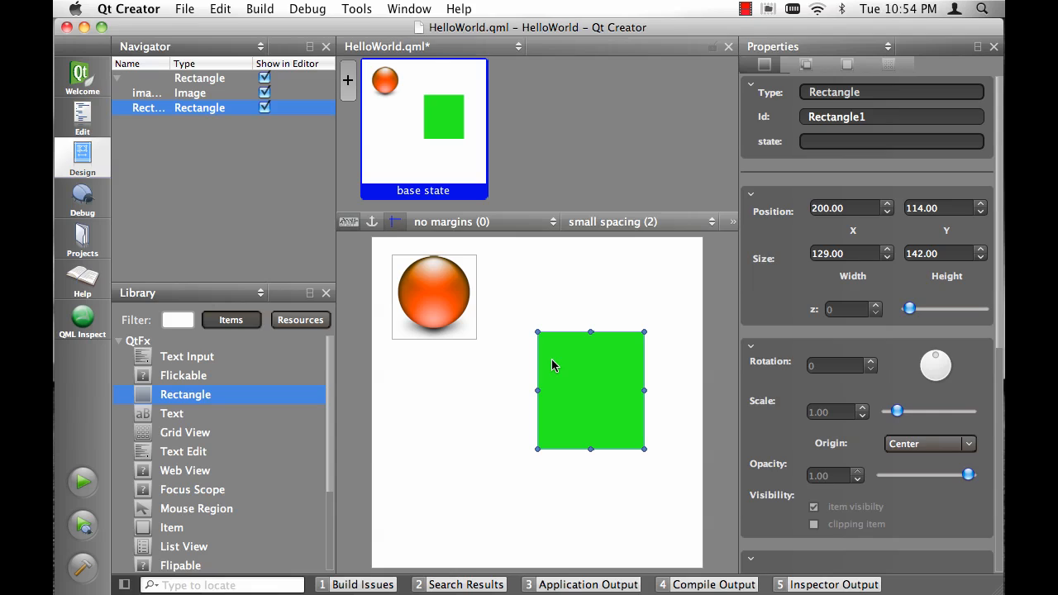
key(Delete)
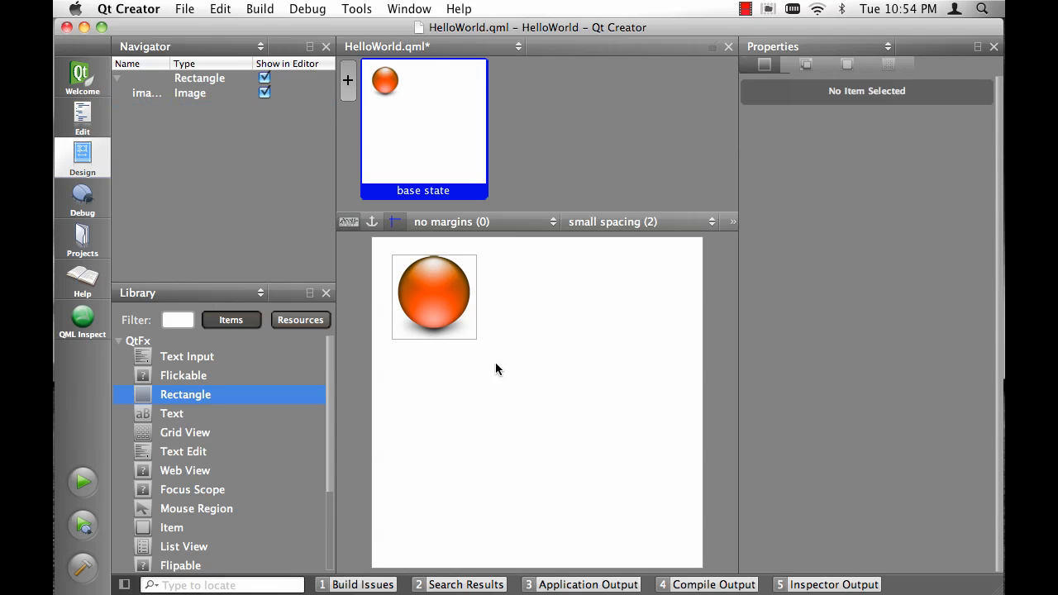
Place green, blue and yellow stones in the top-right, bottom-left and bottom-right corners.
click(300, 320)
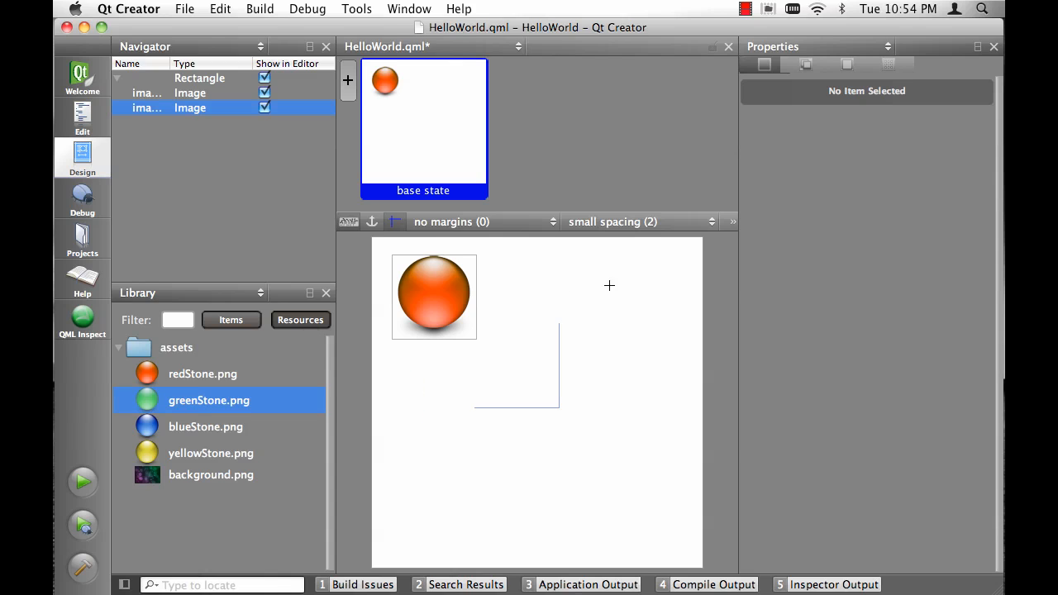
drag(208, 400, 629, 300)
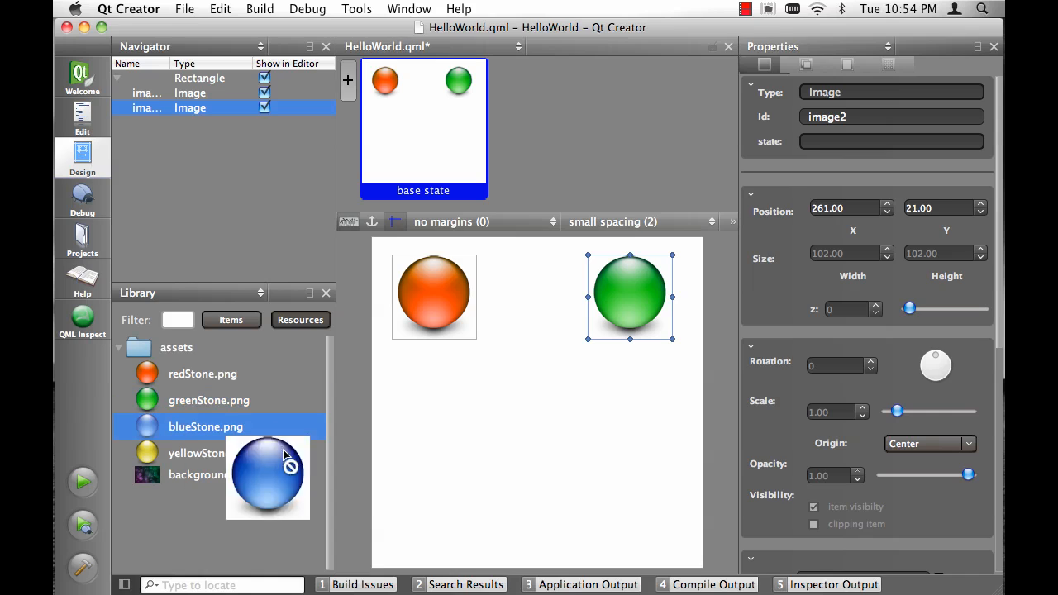
drag(267, 478, 438, 509)
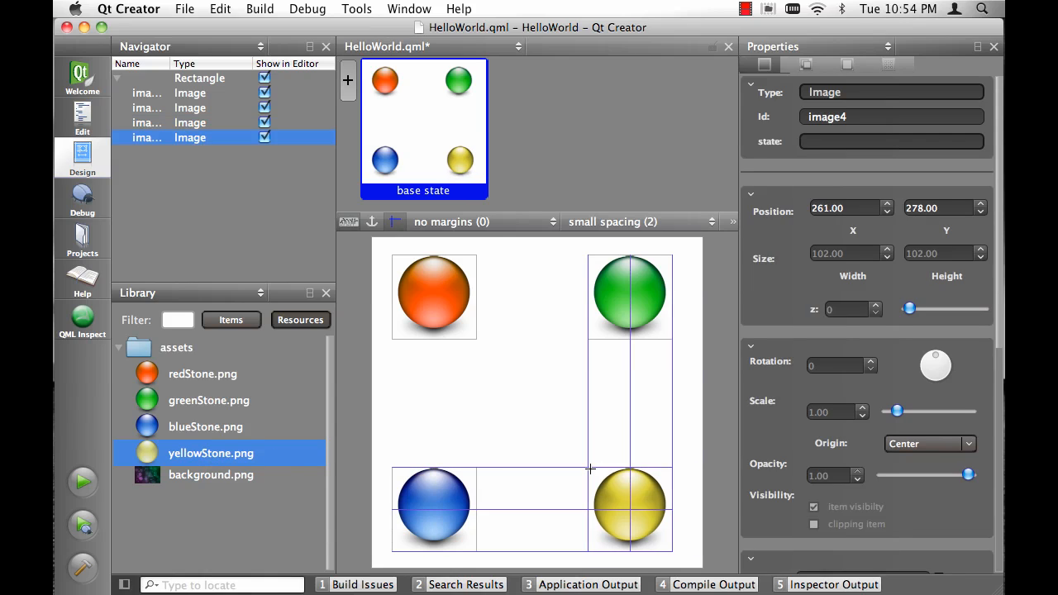
click(629, 508)
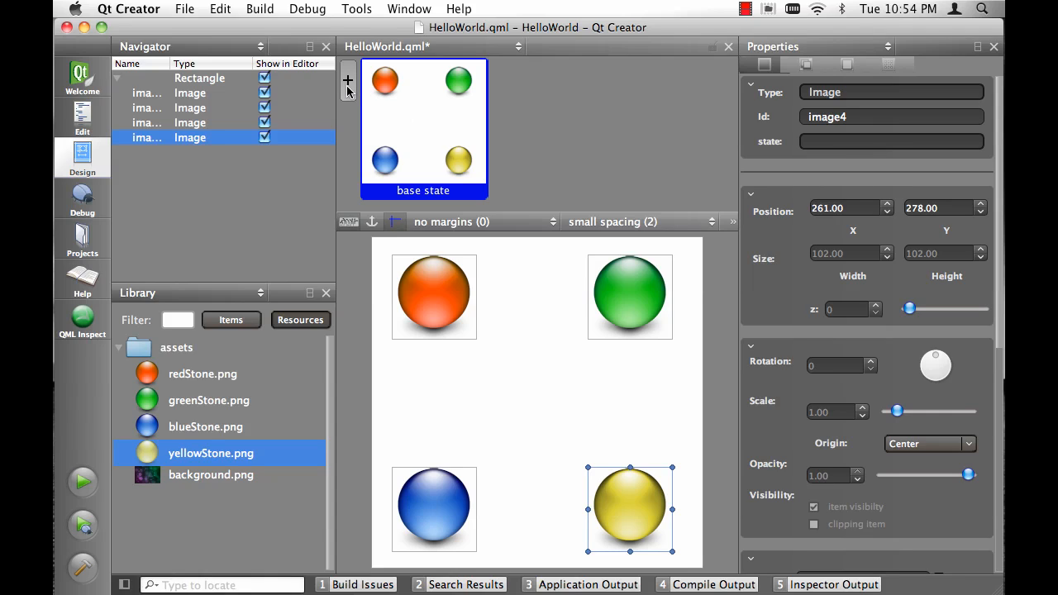
Add State1, moving blue and yellow stones to the top and red and green to the bottom.
click(347, 80)
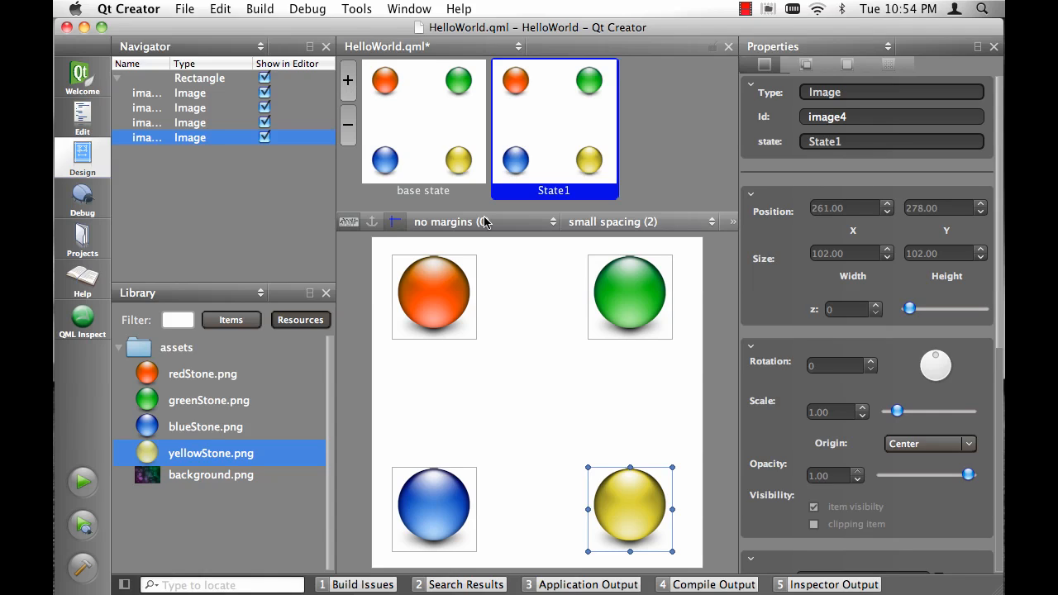
click(630, 296)
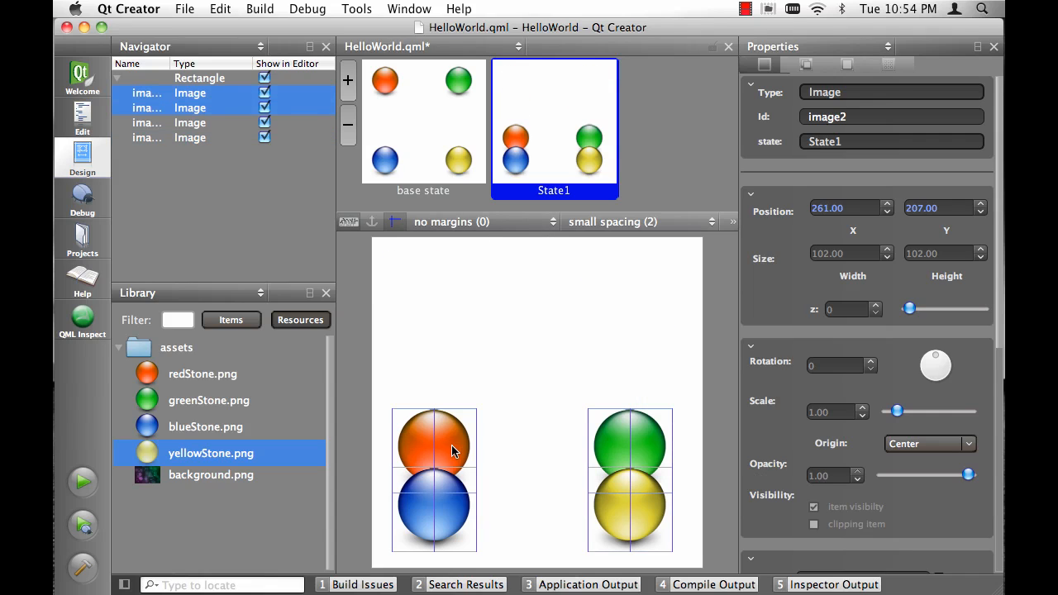
click(435, 508)
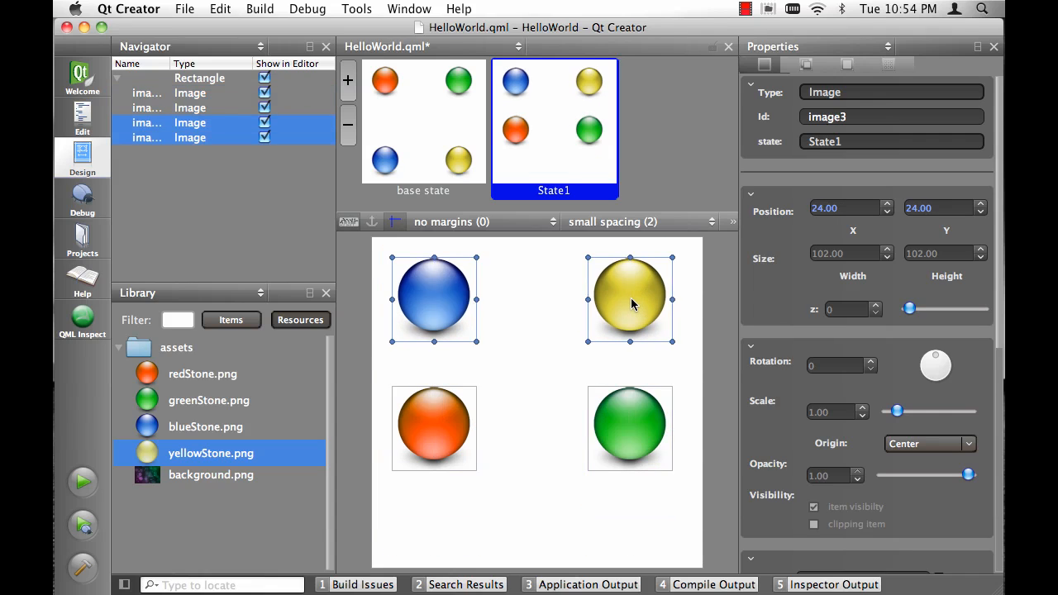
click(629, 428)
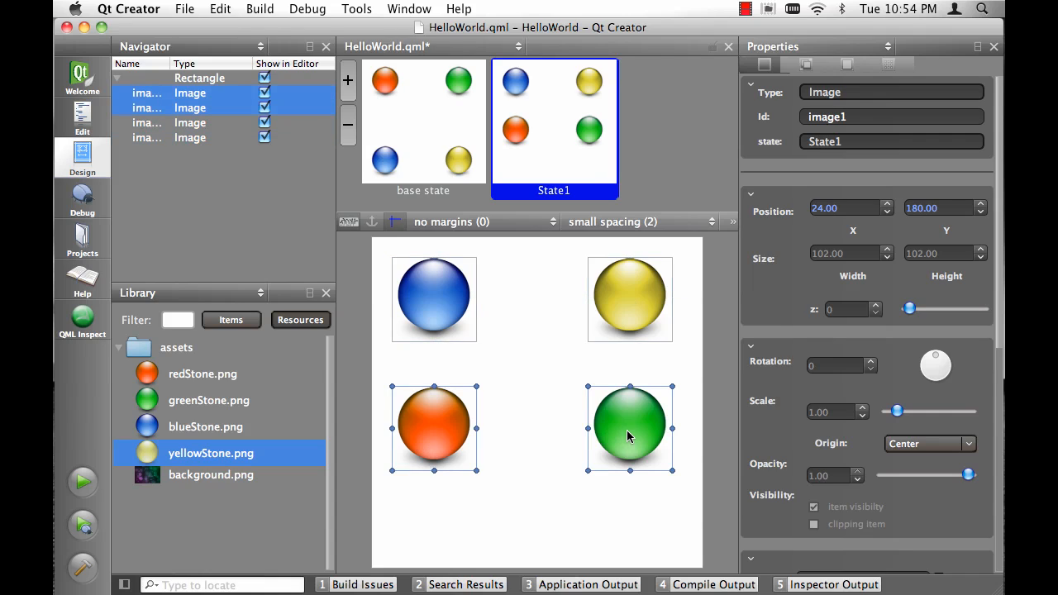
drag(630, 427, 630, 481)
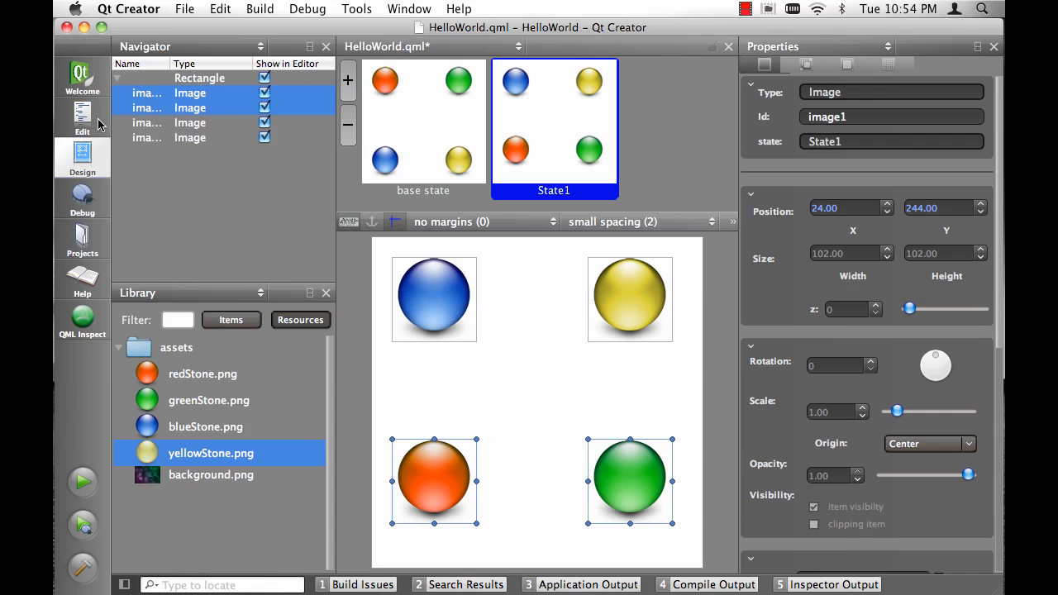
Review the transitions in the source, save and rerun HelloWorld.qml, then return to Design mode.
click(82, 116)
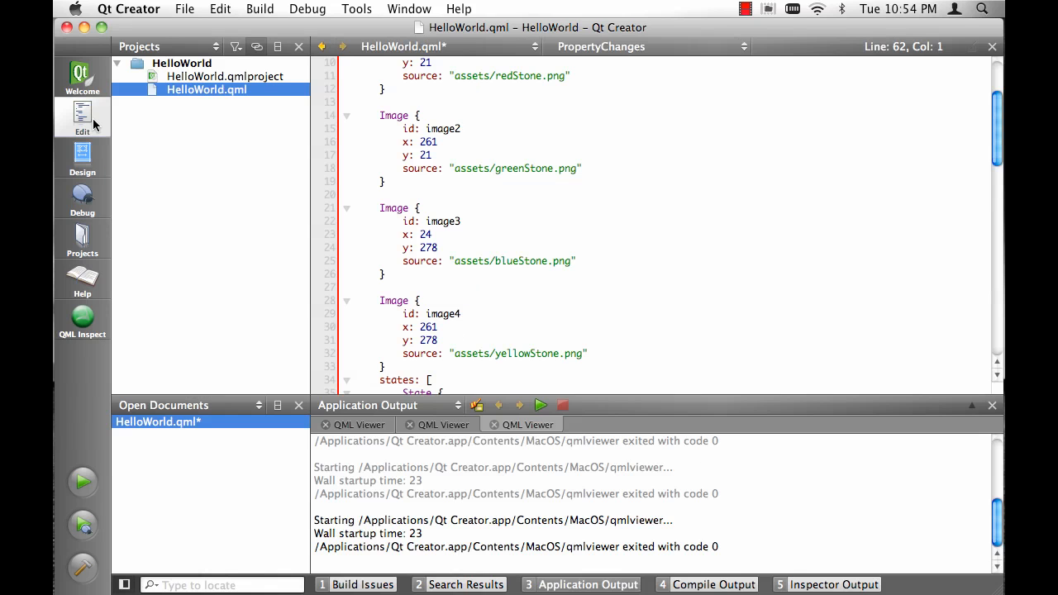
mouse_move(81, 164)
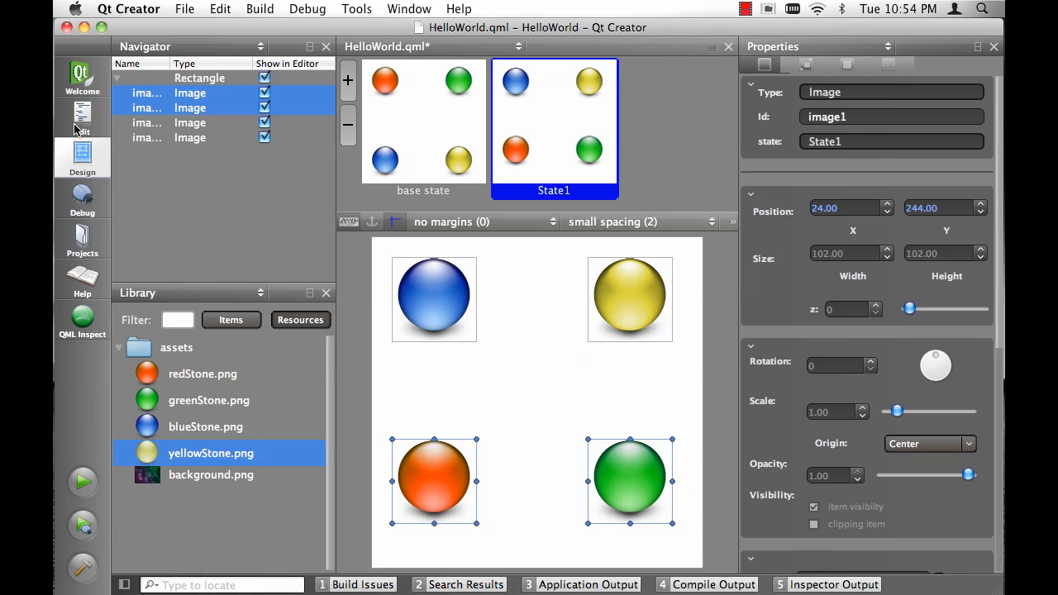
click(82, 117)
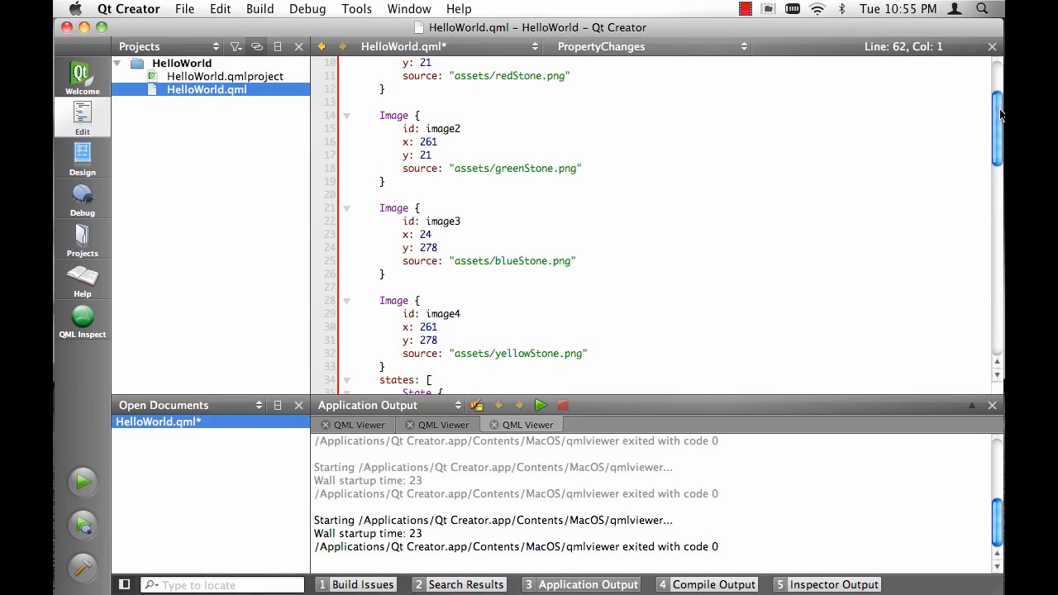
scroll(down, 3)
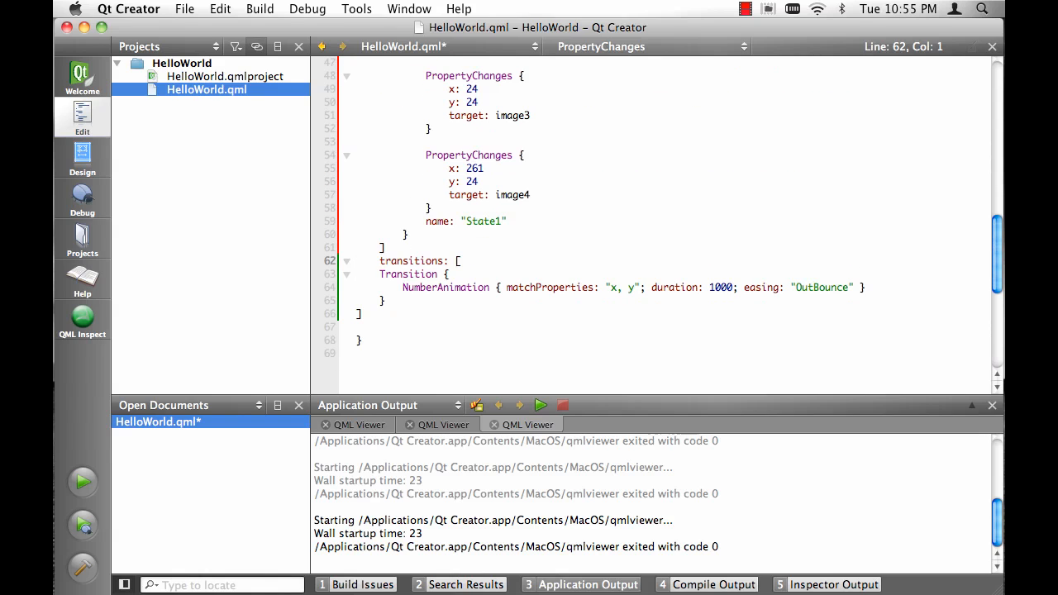
mouse_move(998, 294)
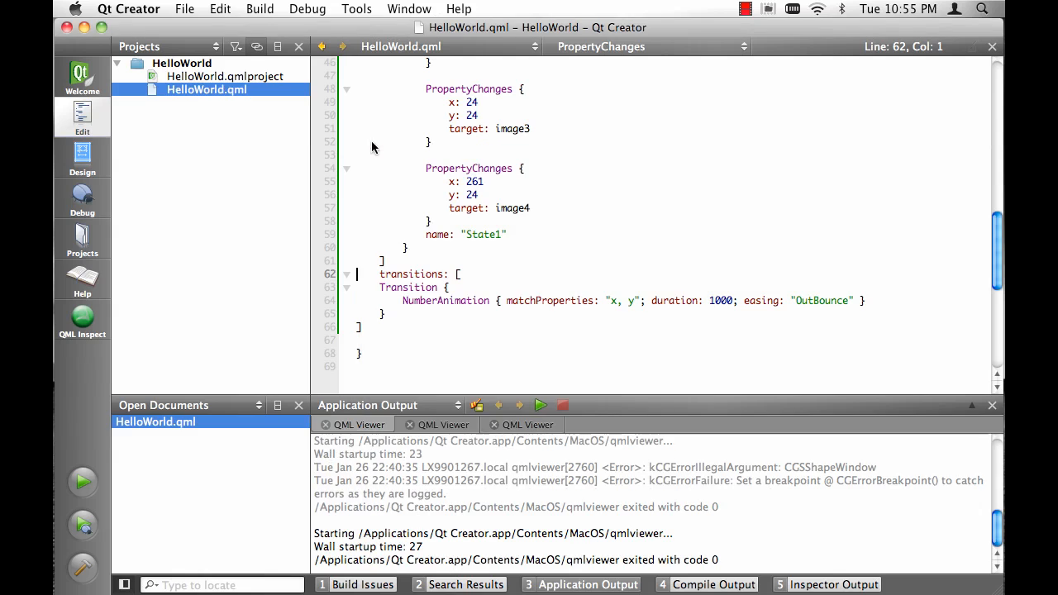
click(81, 157)
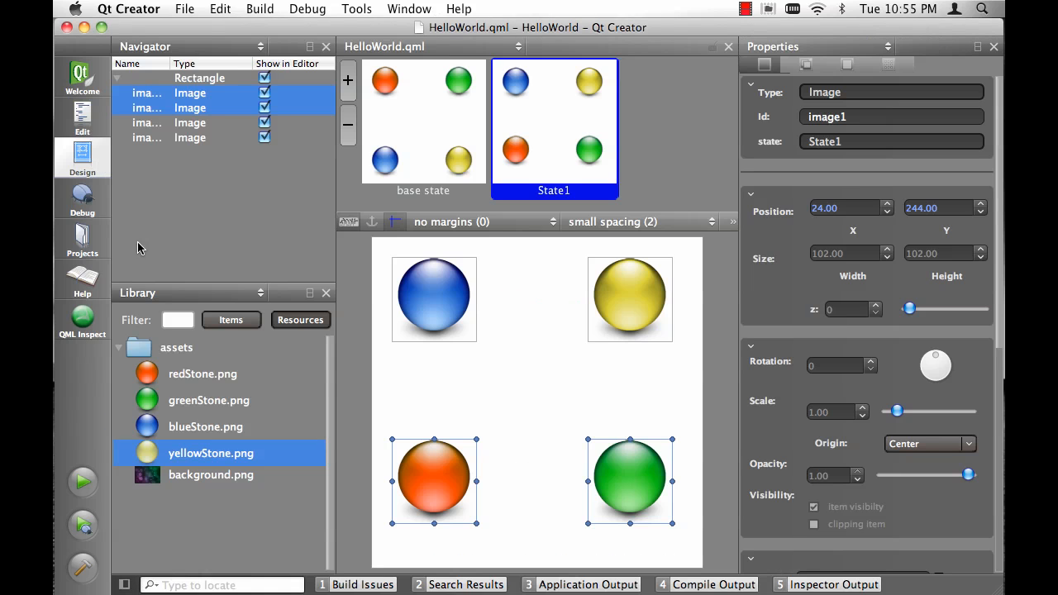
In the base state, set the mouse region's layout to fill the whole window.
click(231, 320)
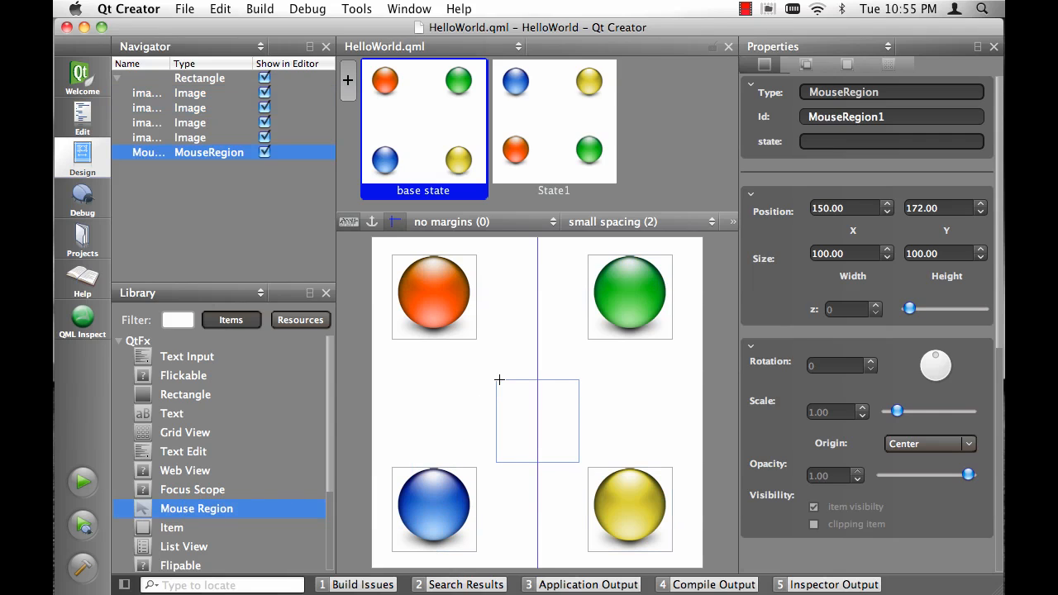
click(536, 420)
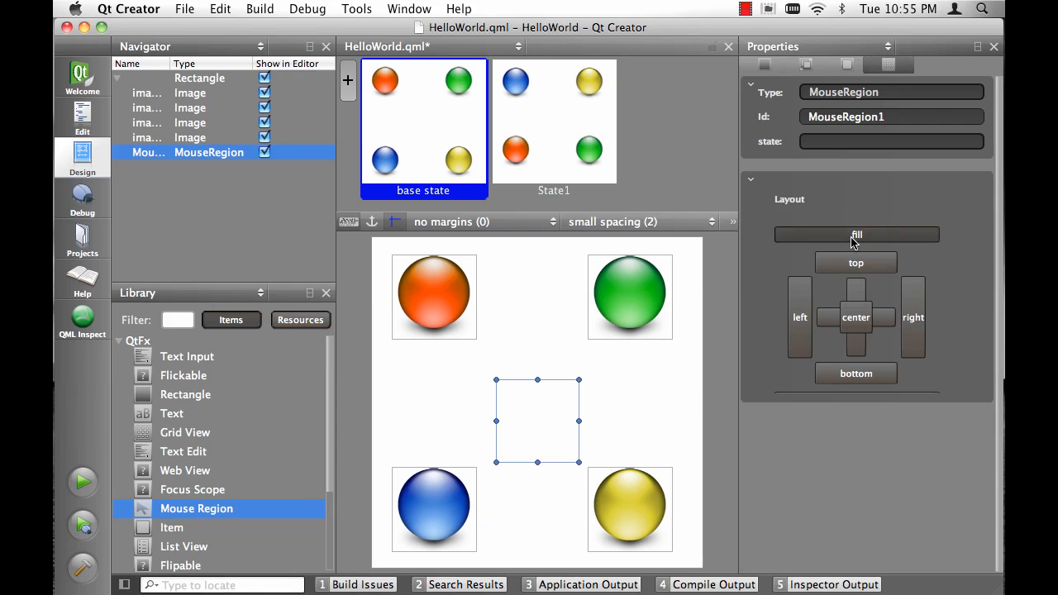
click(857, 235)
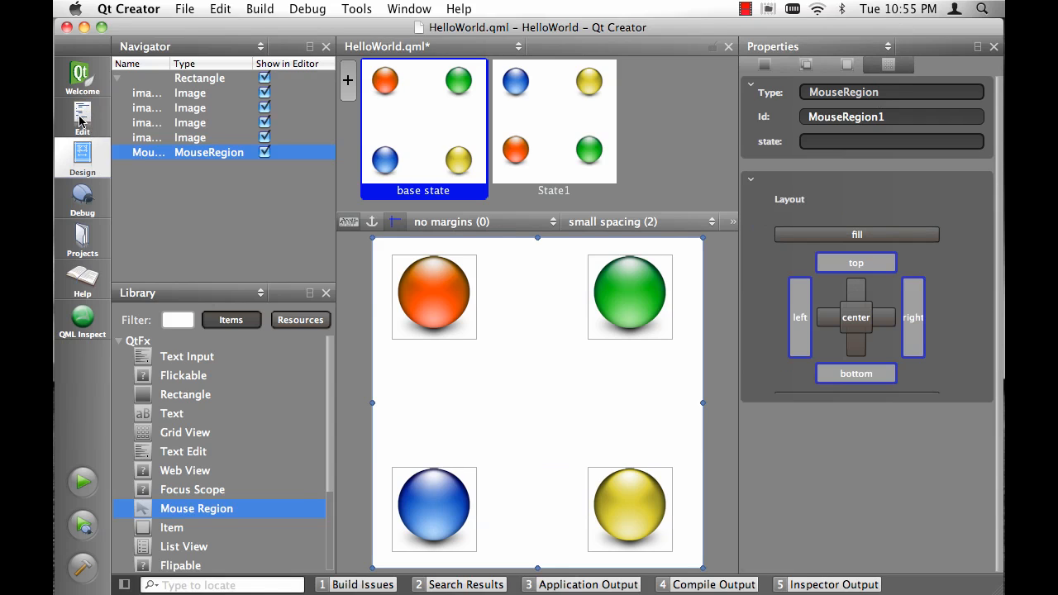
Add 'when: MouseRegion1.pressed' to State1 in the QML source.
click(82, 116)
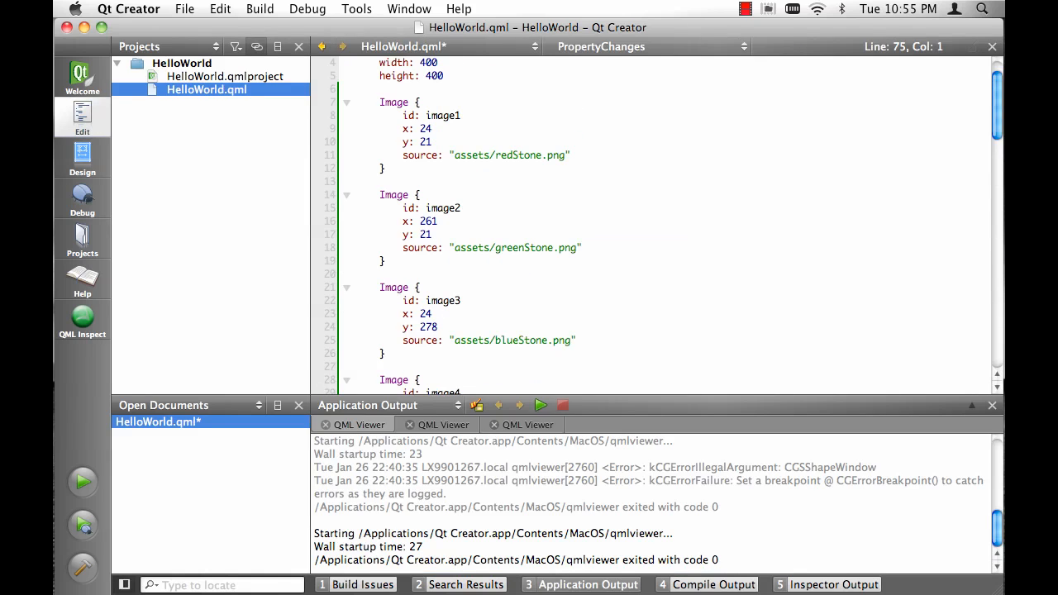
scroll(down, 3)
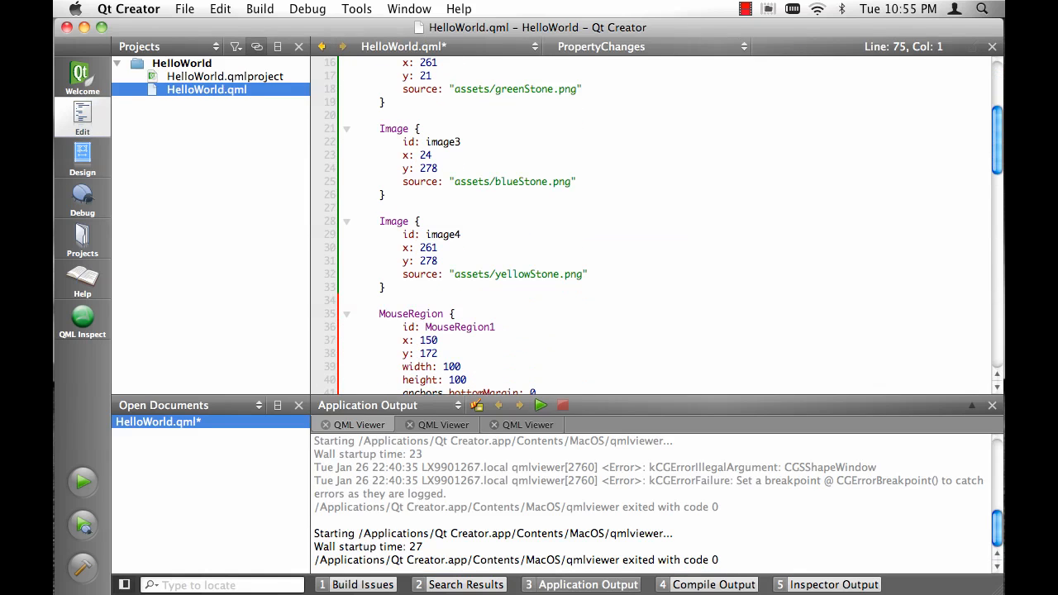
scroll(down, 3)
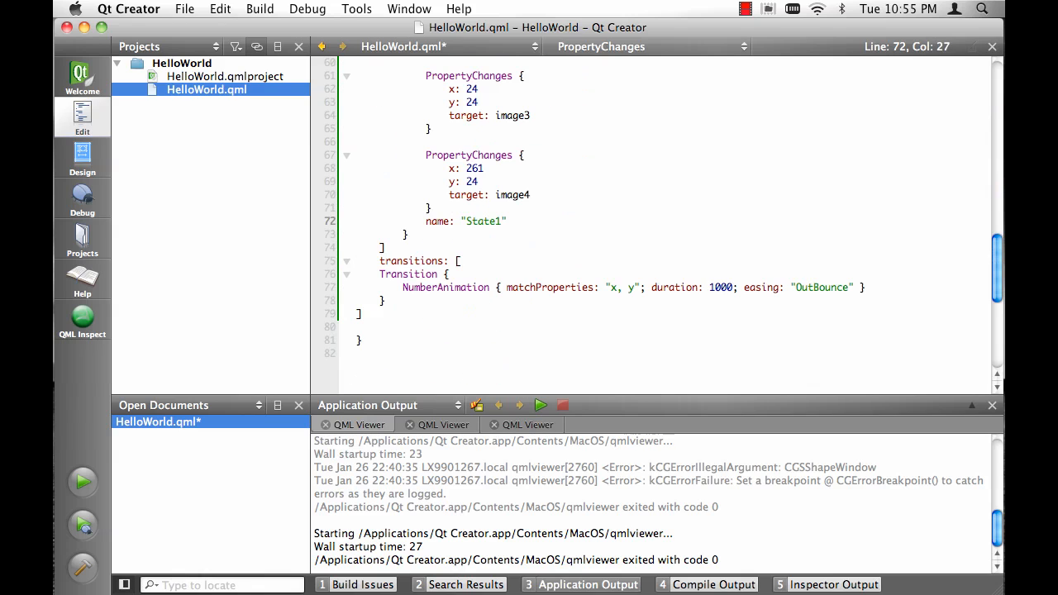
text(when:)
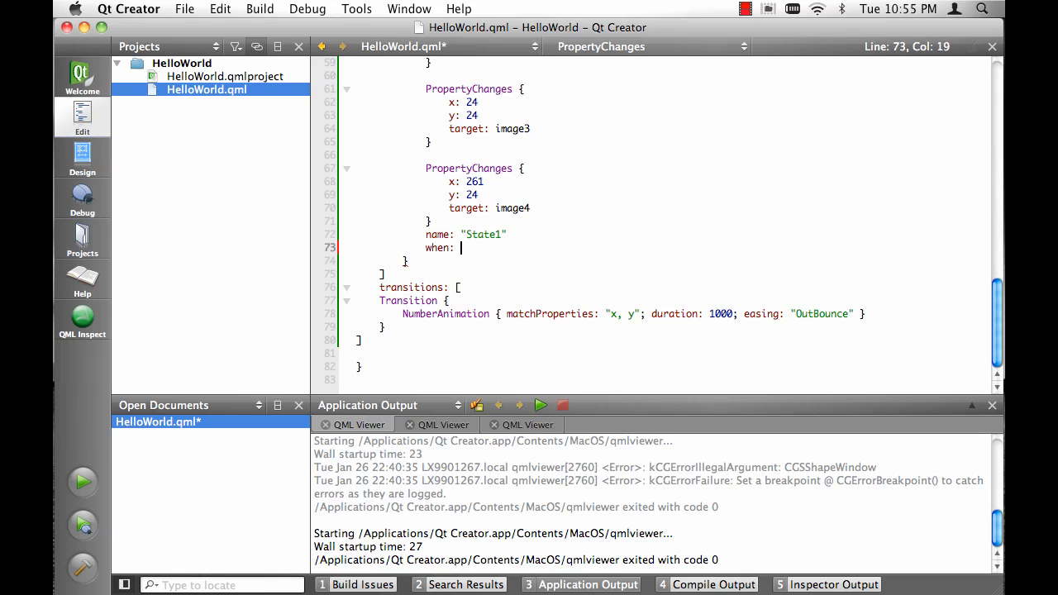
text(Mou)
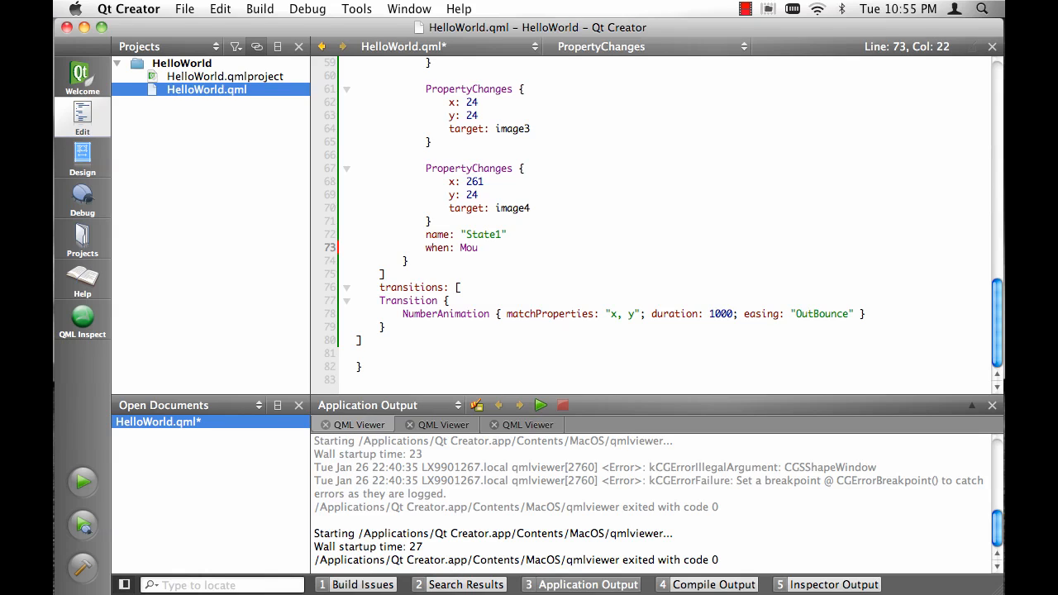
text(se)
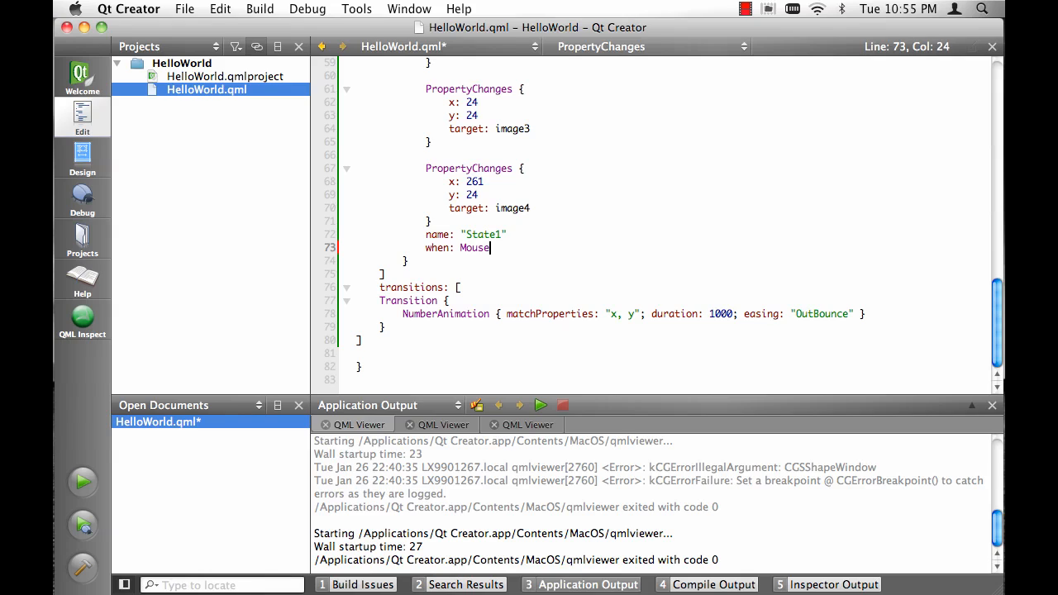
text(Region)
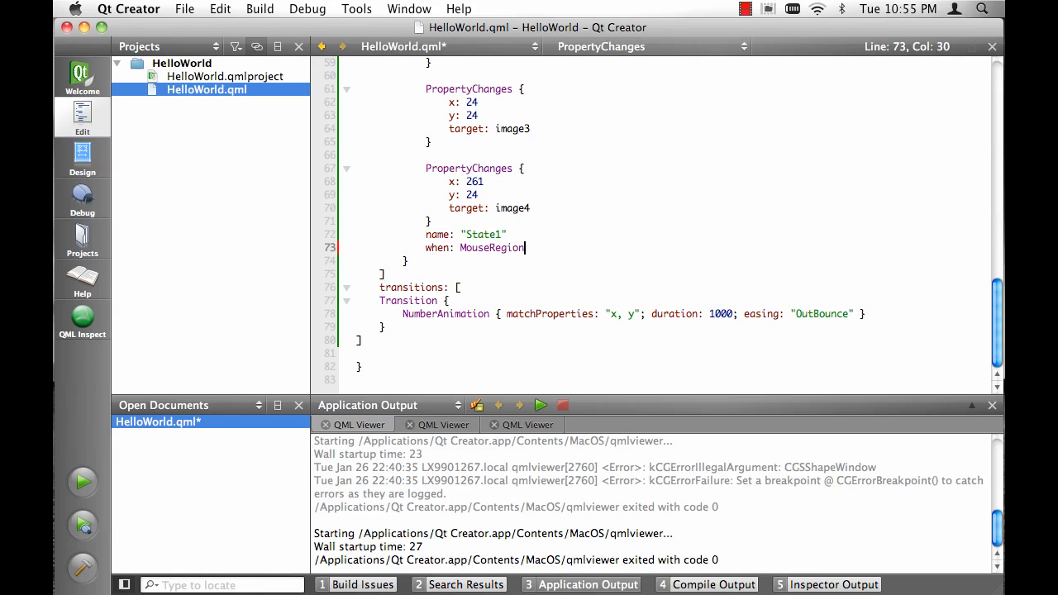
text(1.p)
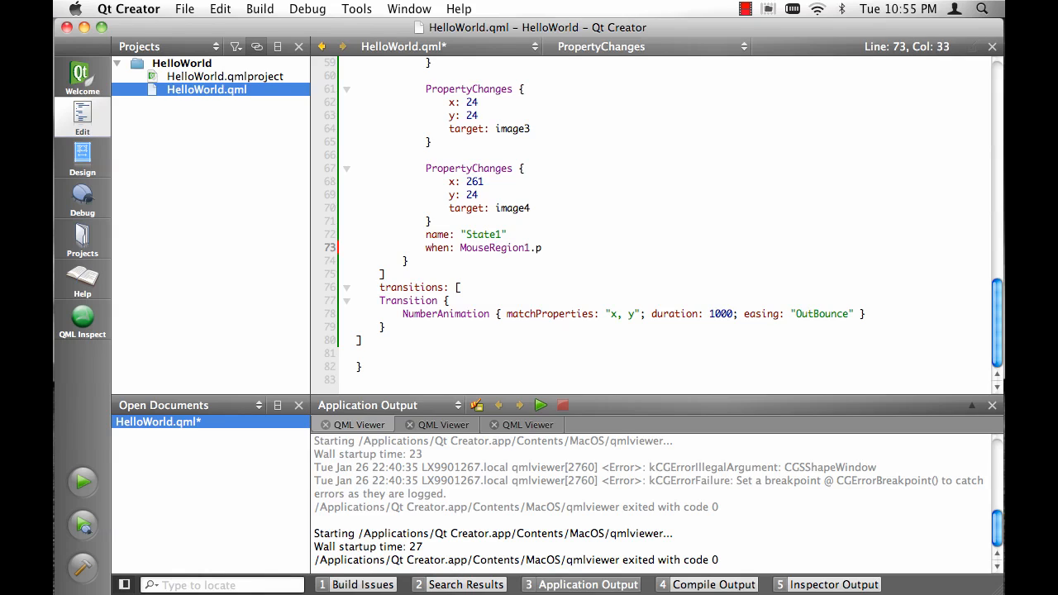
text(ressed)
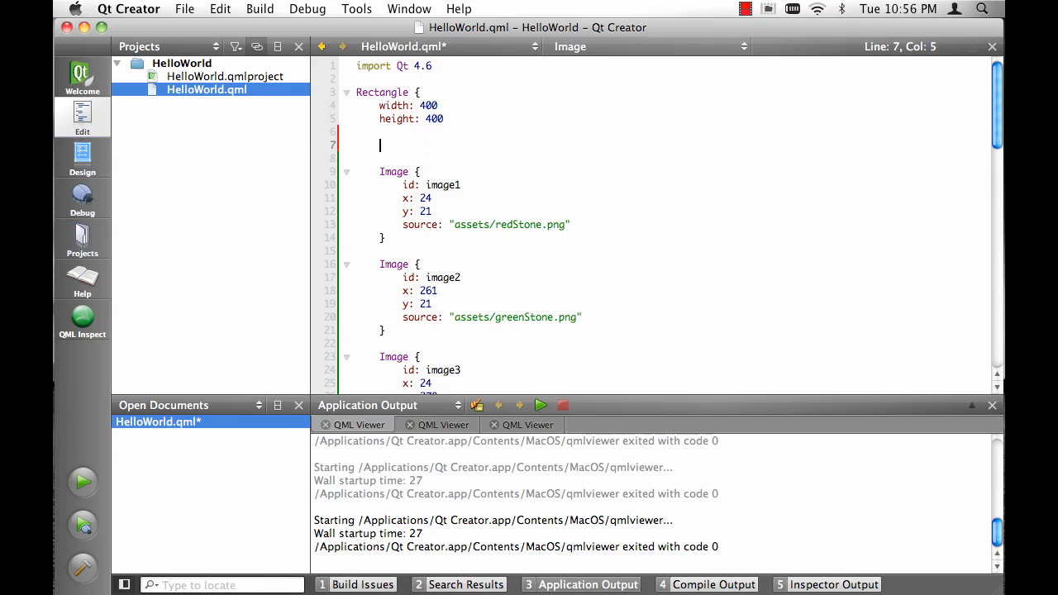
Type 'Item {' on a blank line inside the Rectangle to insert an Item element.
text(Item)
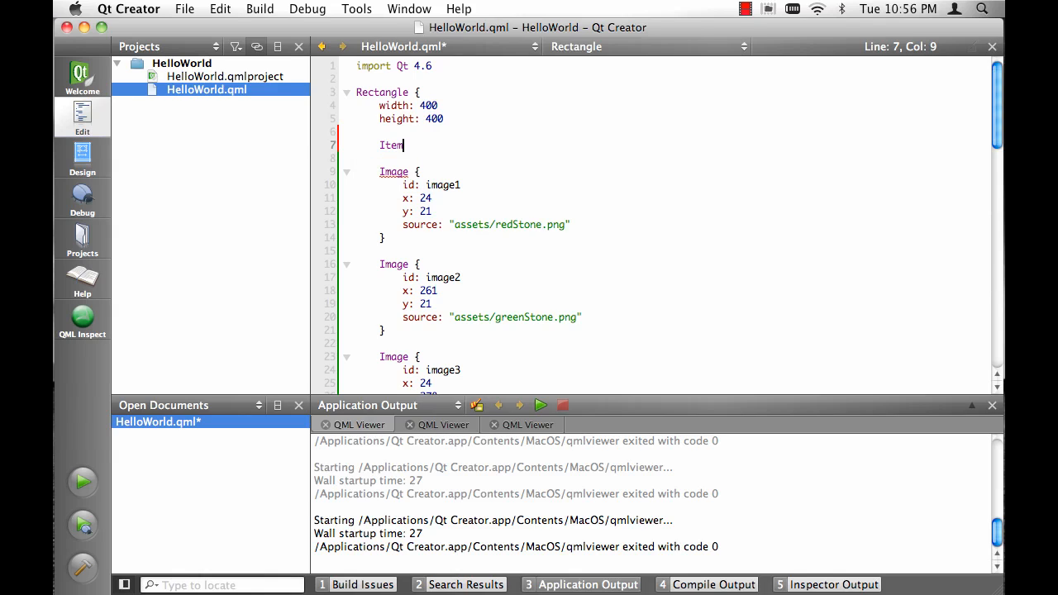
key(BackSpace)
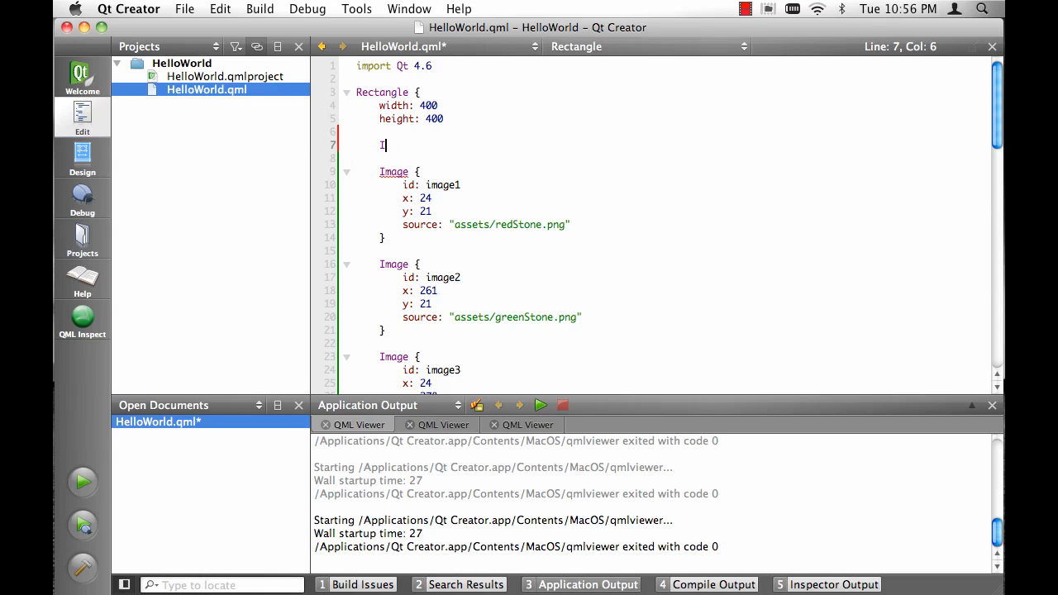
text(tem {)
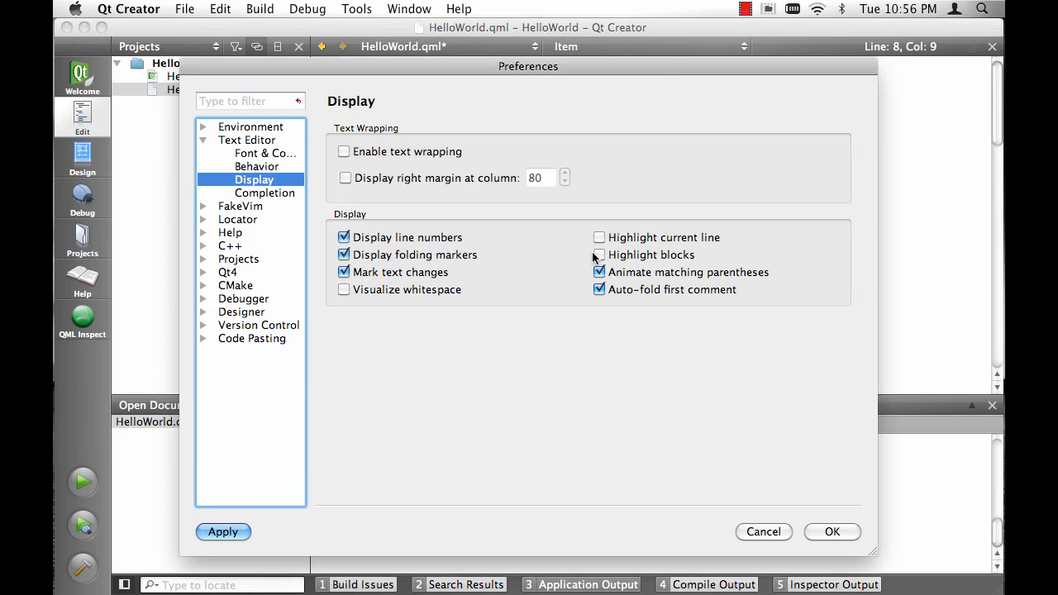
Enable Highlight blocks in the Text Editor display preferences and confirm with OK.
click(599, 255)
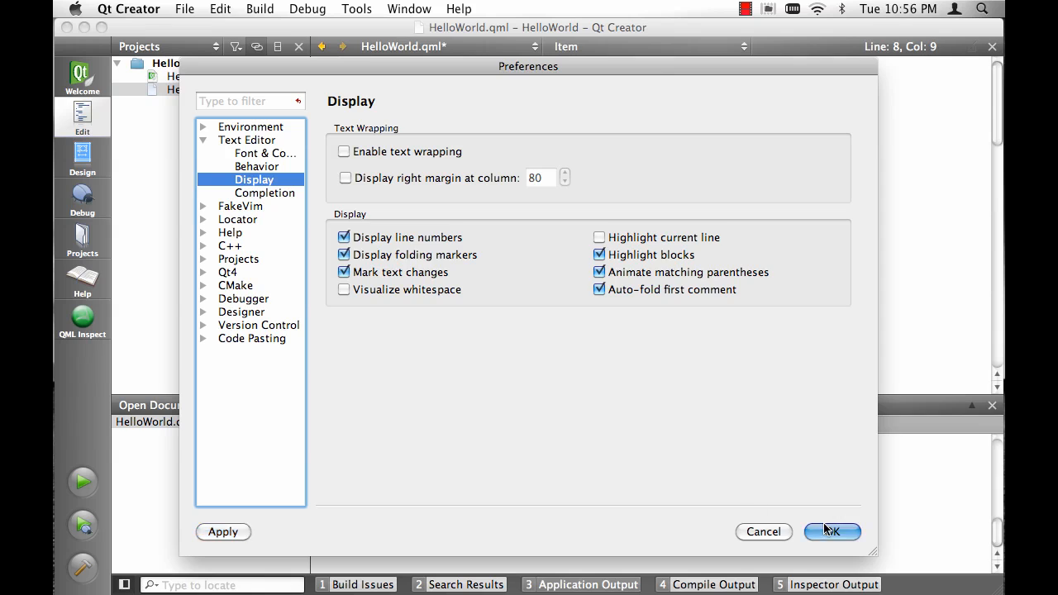
click(832, 532)
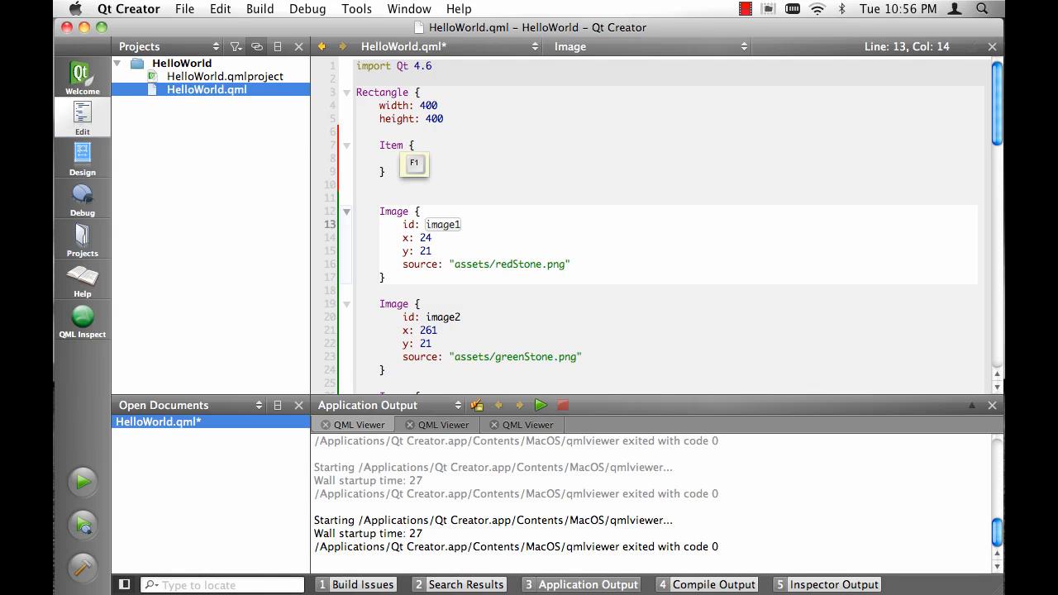
key(f1)
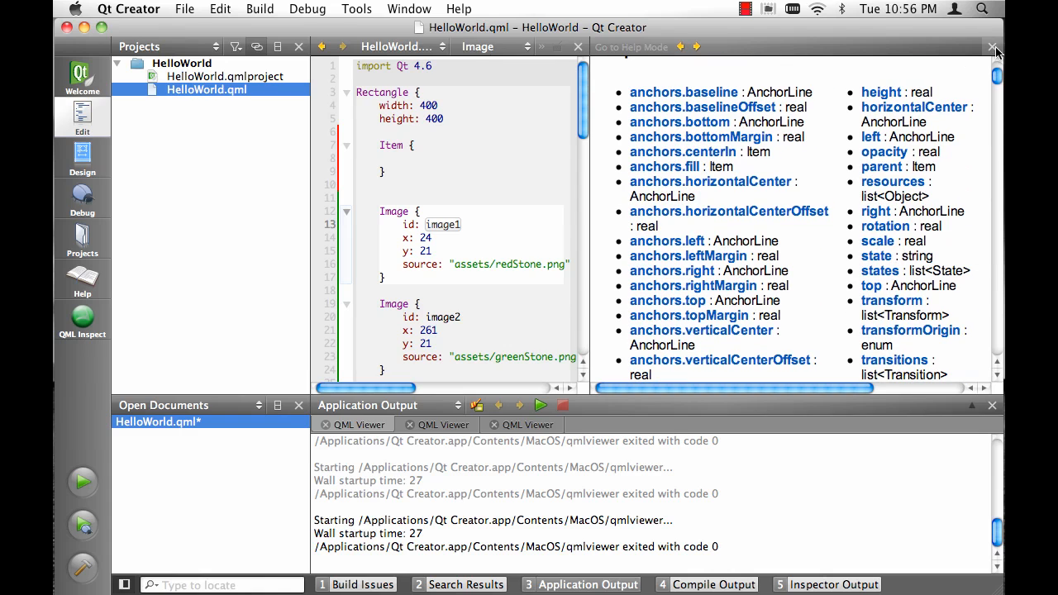
click(995, 48)
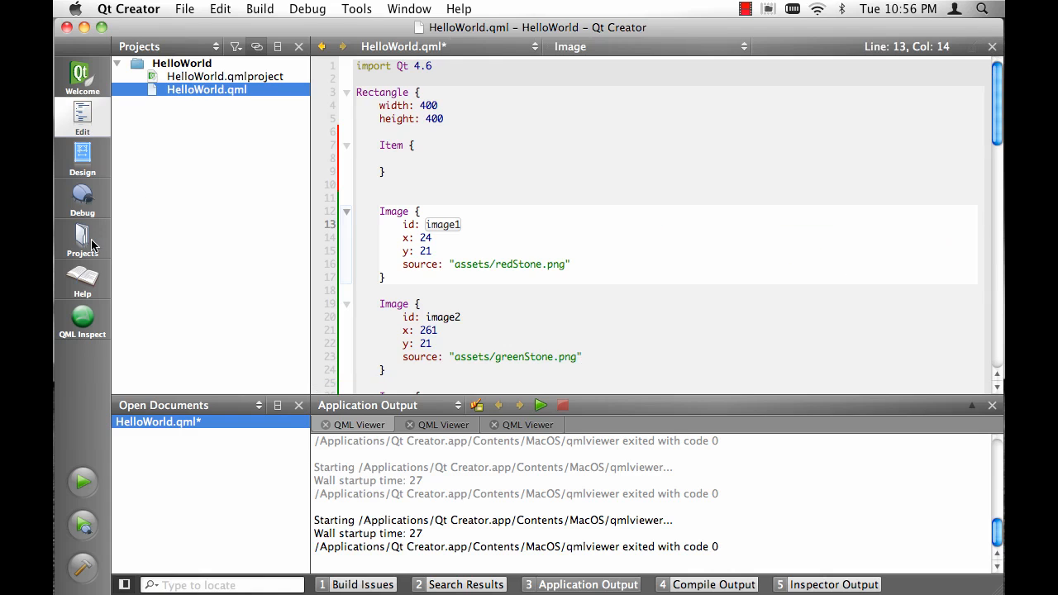
Show HelloWorld's run settings and view Main QML File options, keeping <Current File>.
click(82, 240)
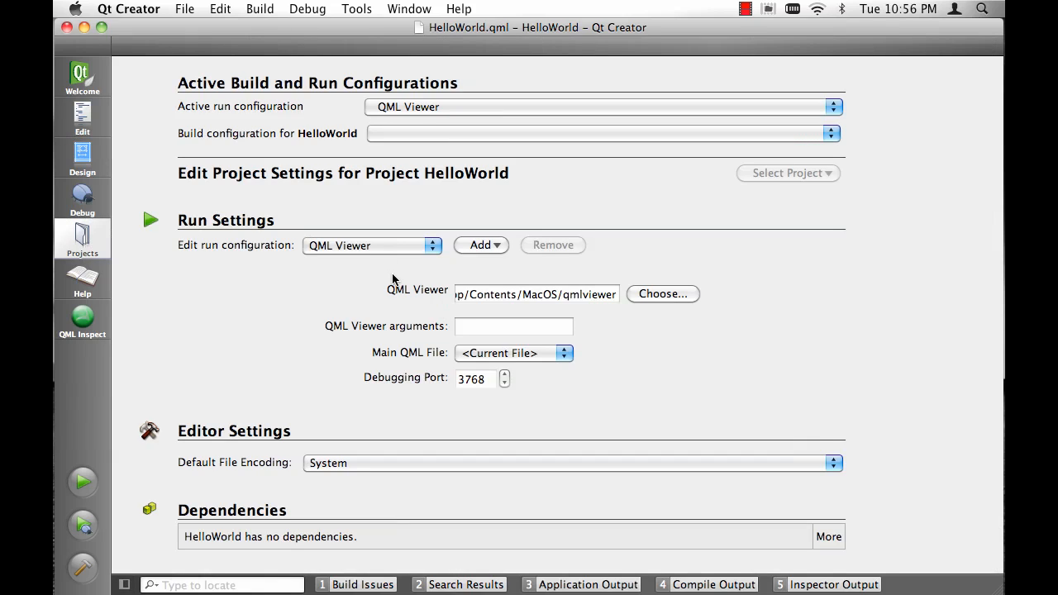
mouse_move(428, 287)
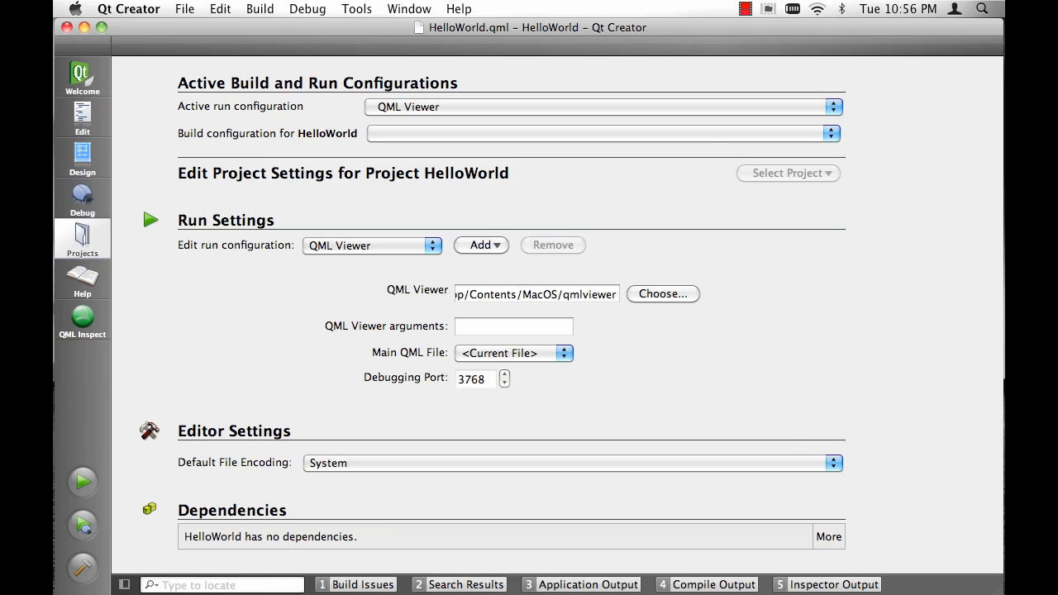
click(513, 353)
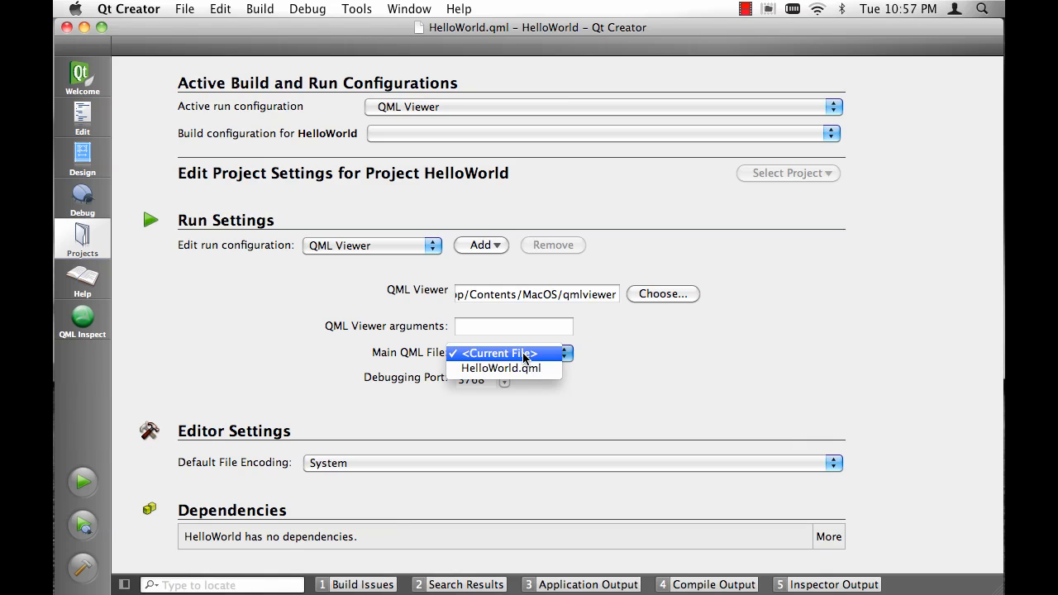
mouse_move(501, 368)
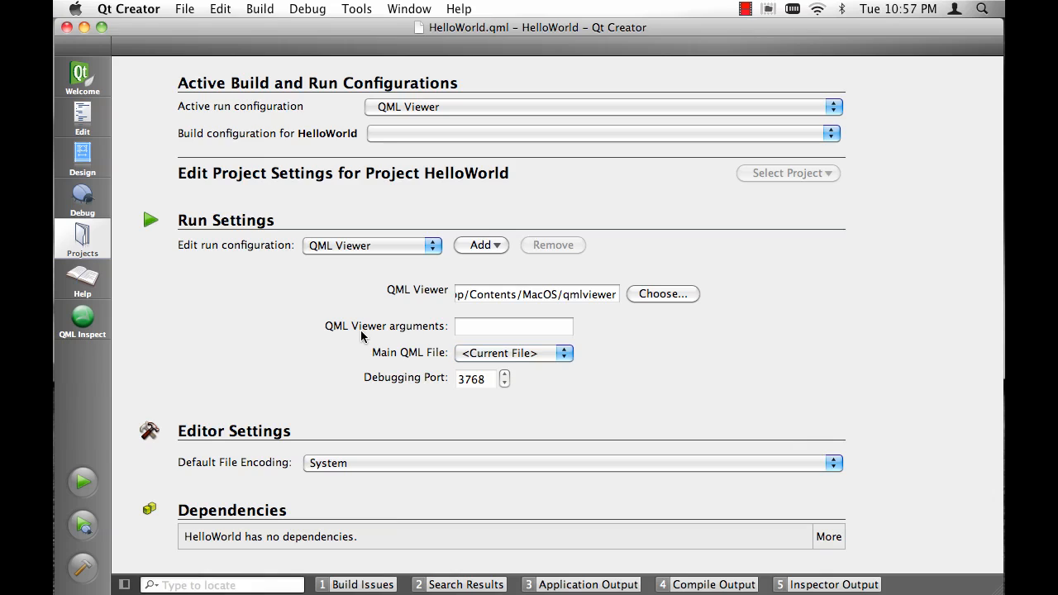
mouse_move(215, 334)
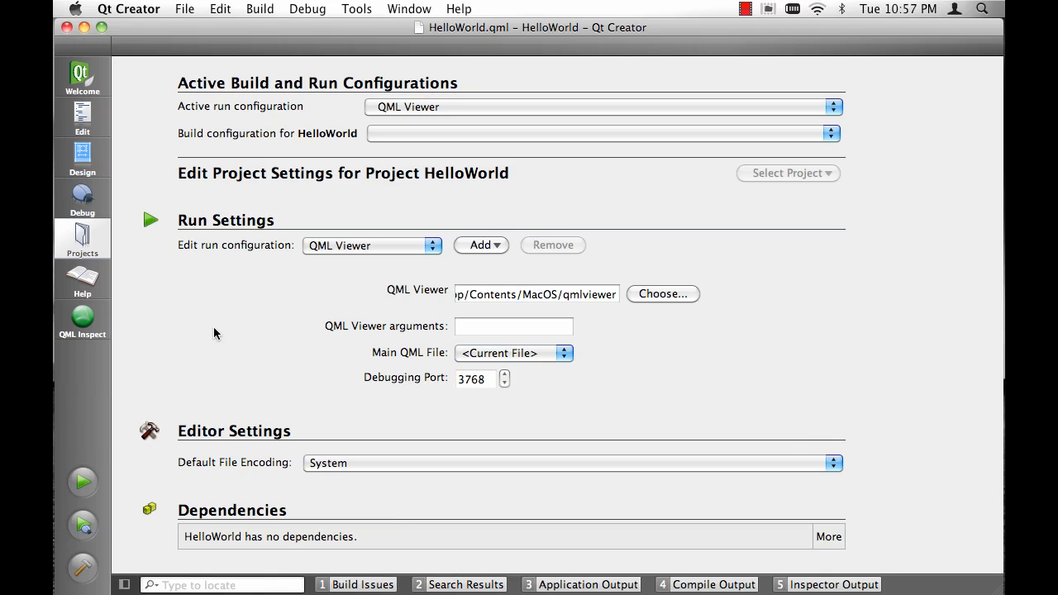
mouse_move(153, 295)
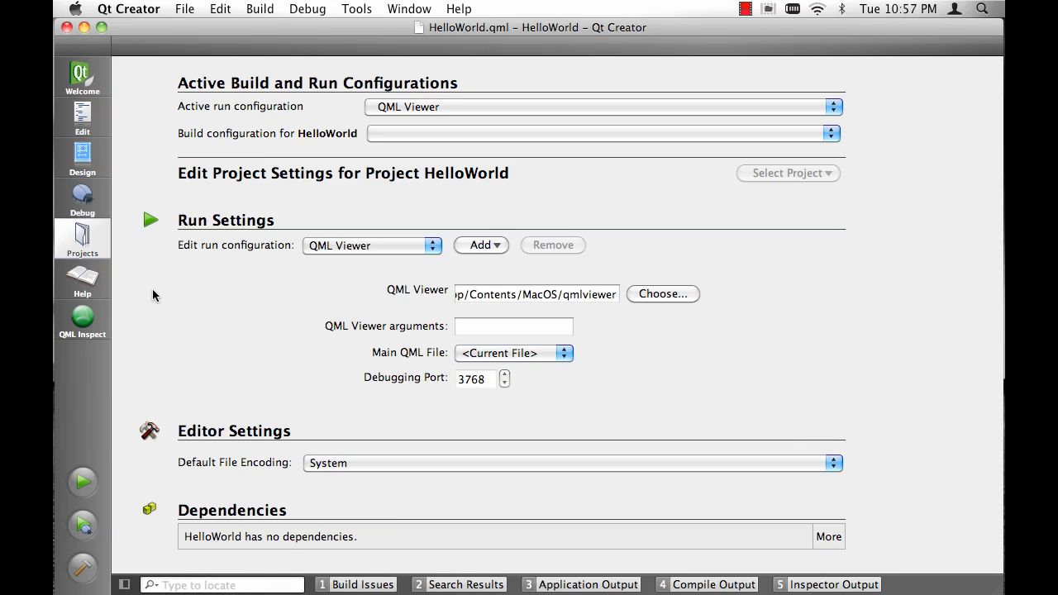
Launch HelloWorld under the QML Inspector in QML Inspect mode.
click(82, 321)
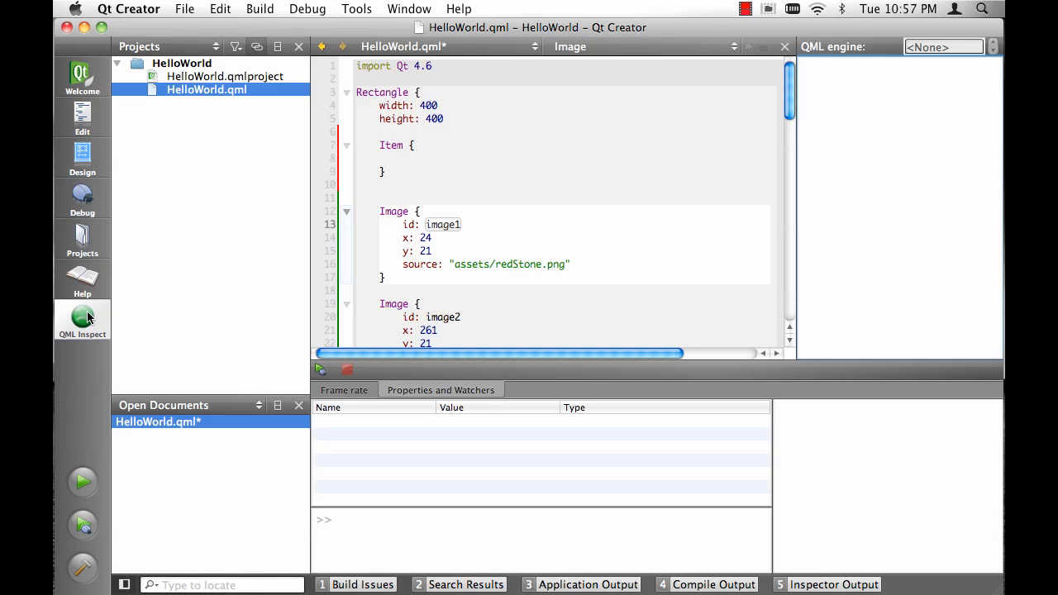
mouse_move(321, 370)
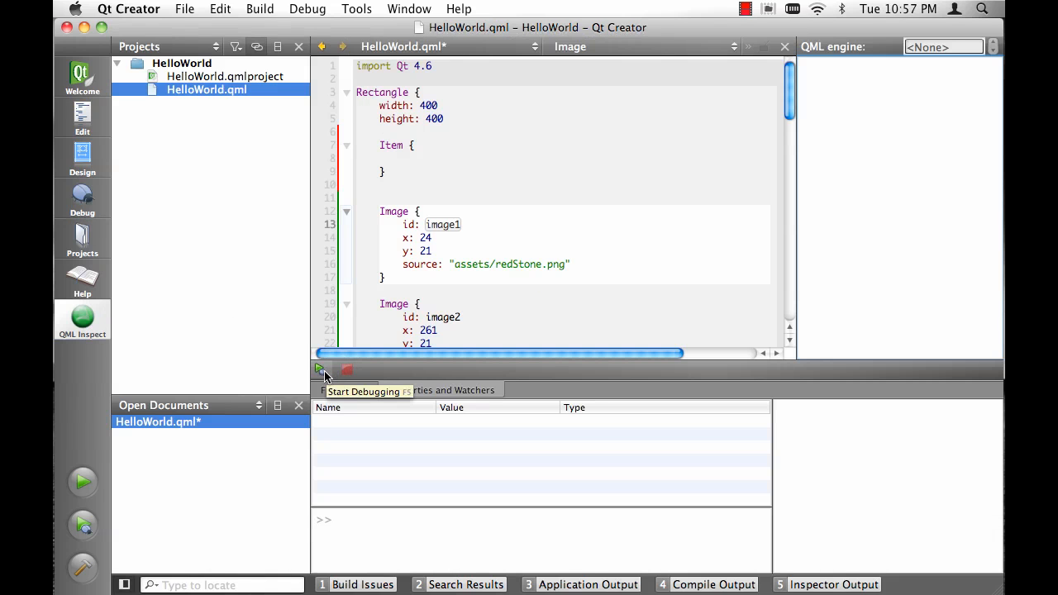
click(319, 369)
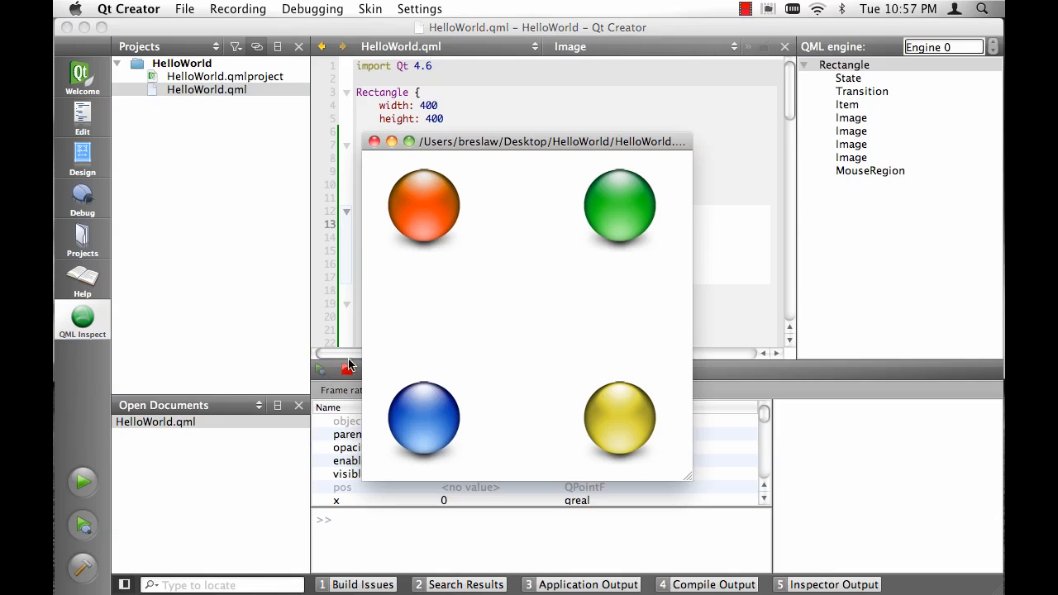
mouse_move(497, 265)
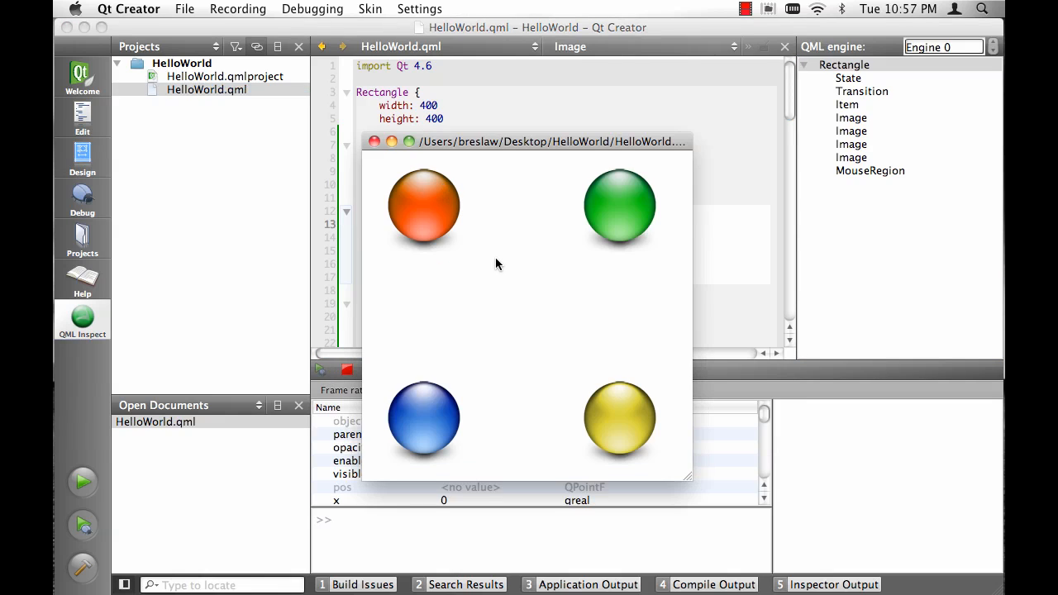
Inspect live properties of the Item and the second Image (x 261).
drag(526, 141, 467, 37)
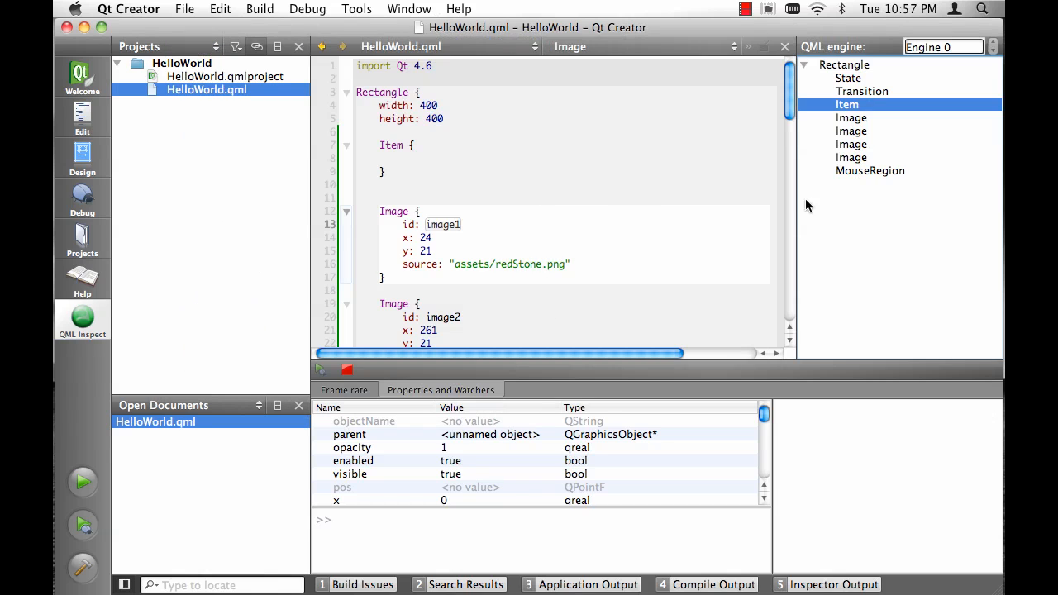
scroll(down, 3)
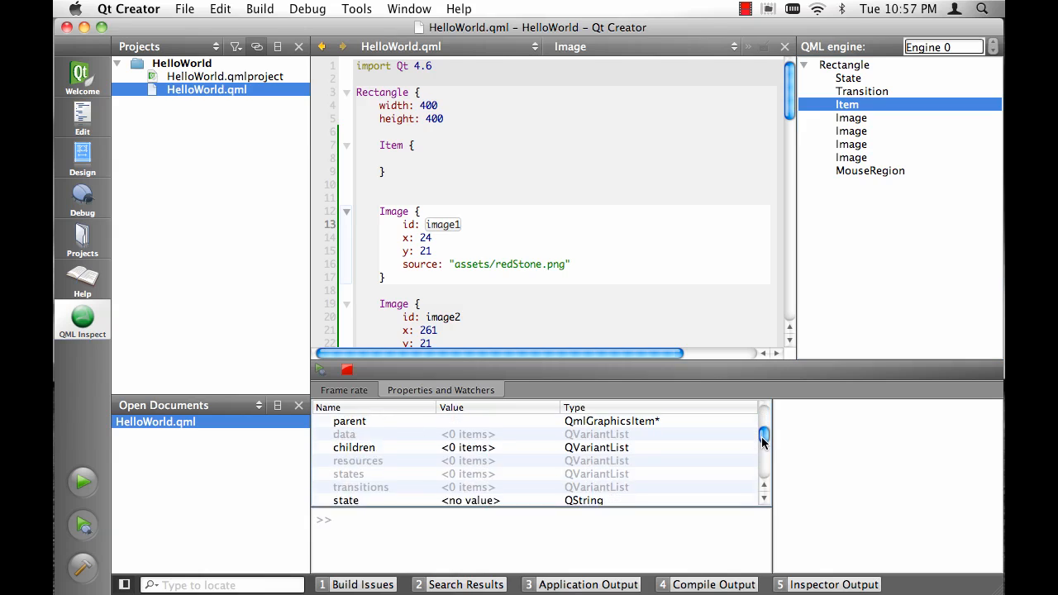
scroll(down, 3)
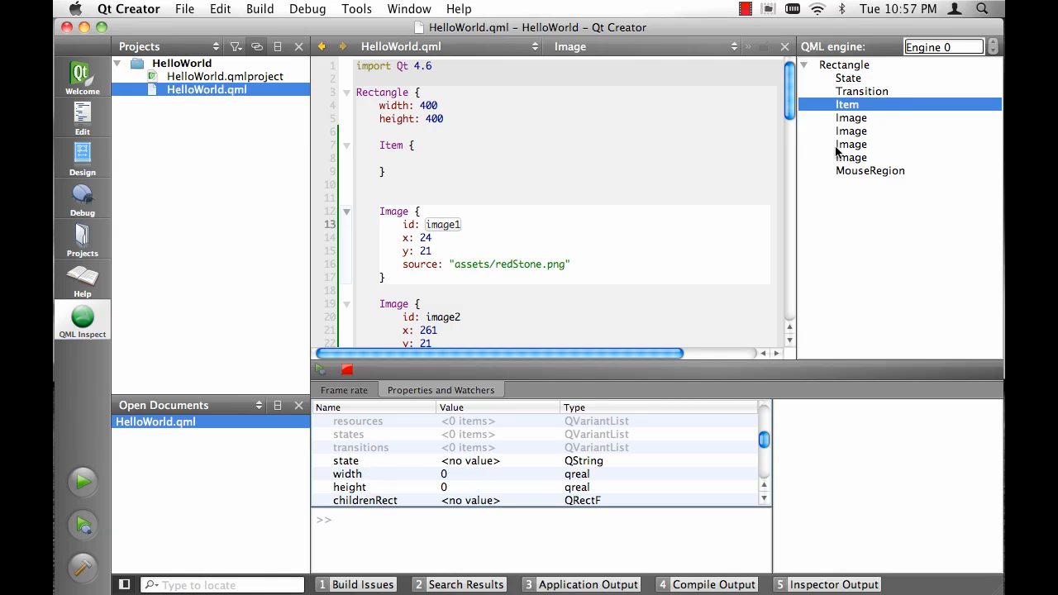
click(851, 131)
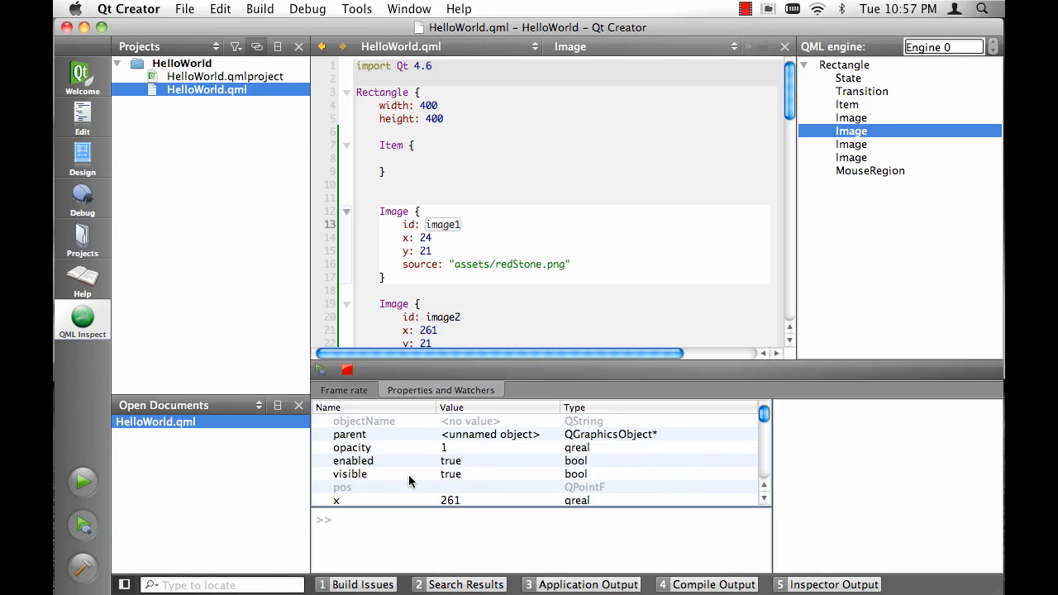
mouse_move(353, 502)
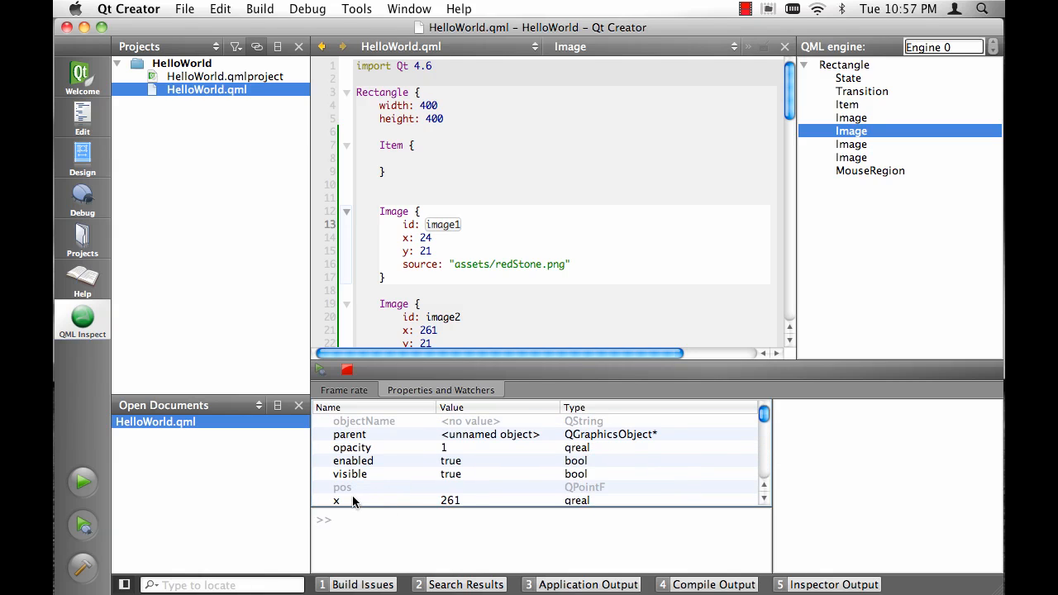